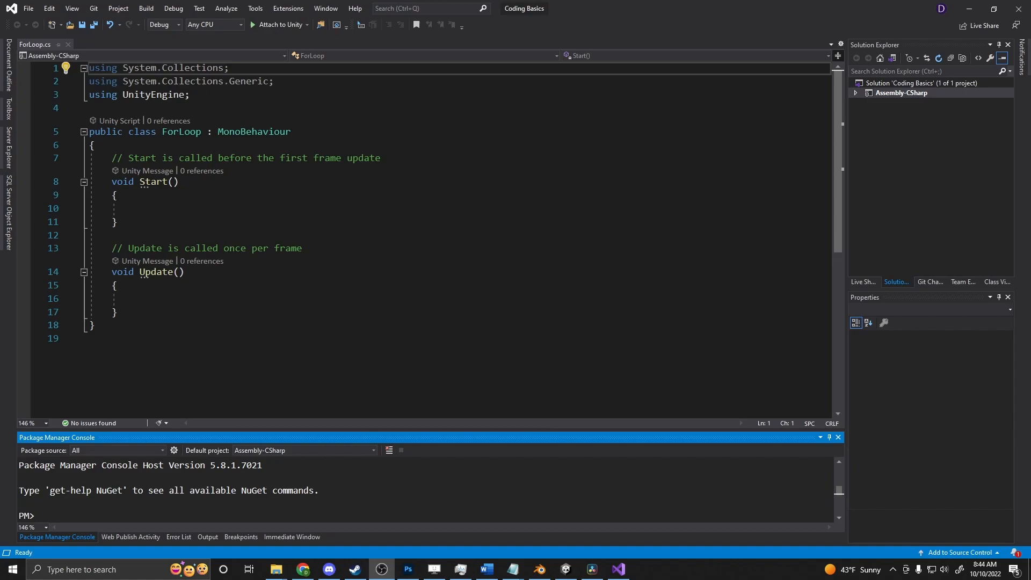
- Write a for loop in Start running i from 0 while i < 5, incrementing each pass
click(159, 208)
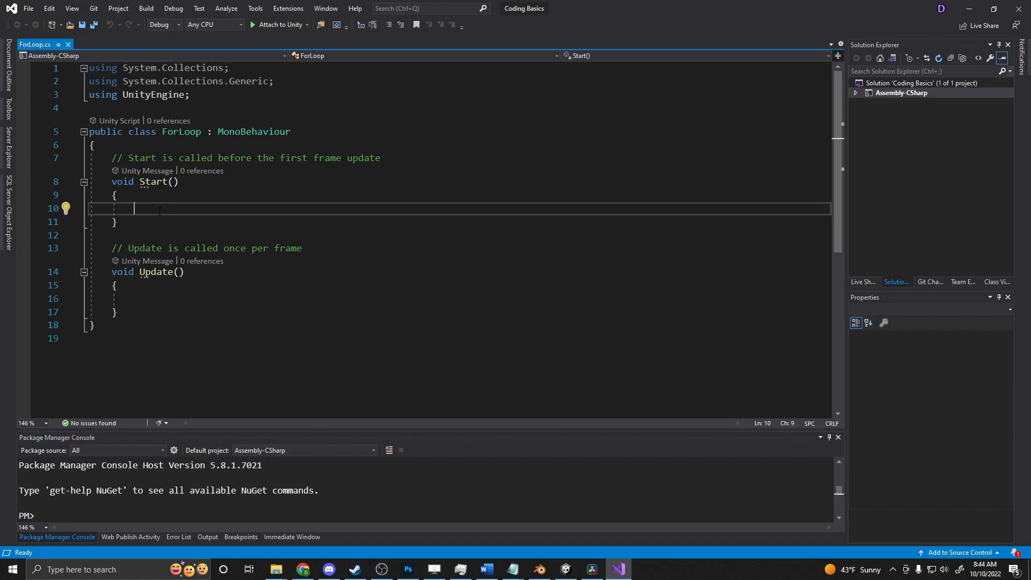
text(for()
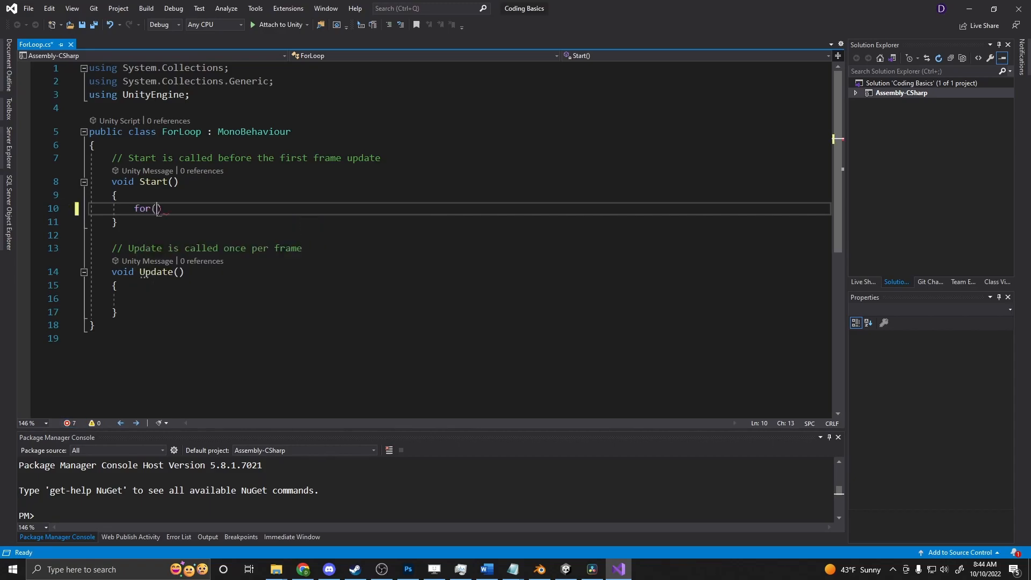
text(int i)
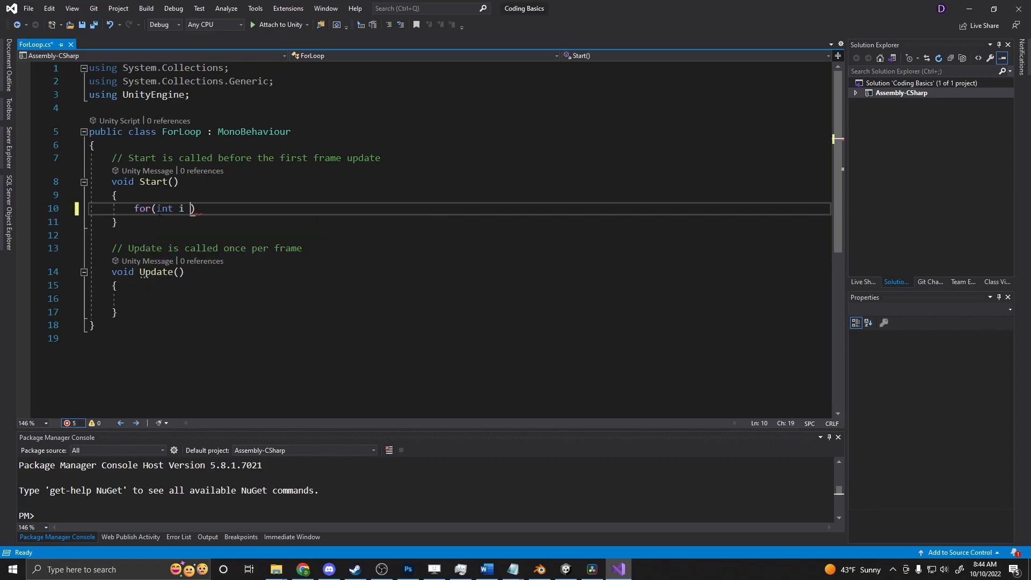
text(= 0;)
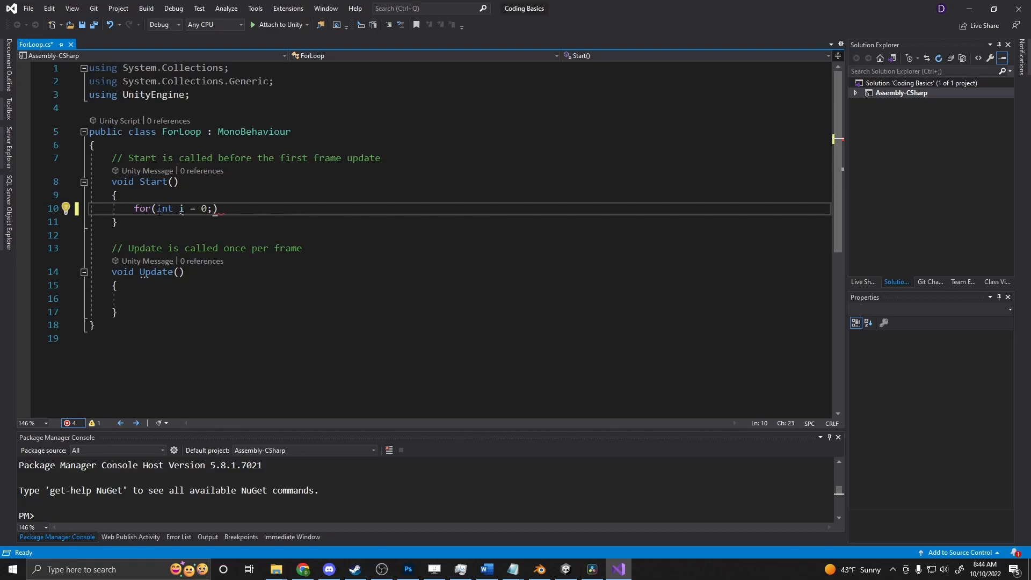
text(i <)
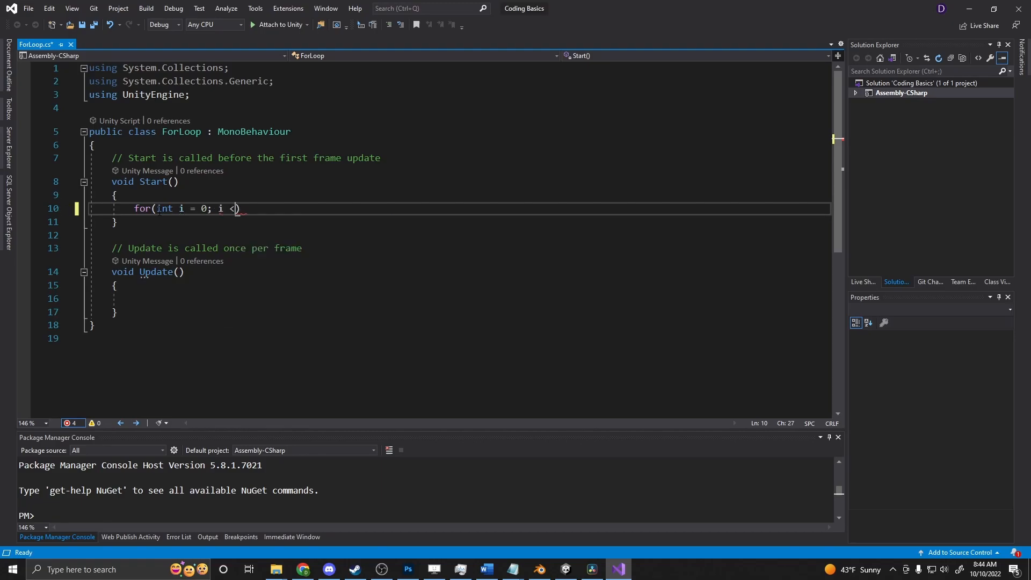
text(5)
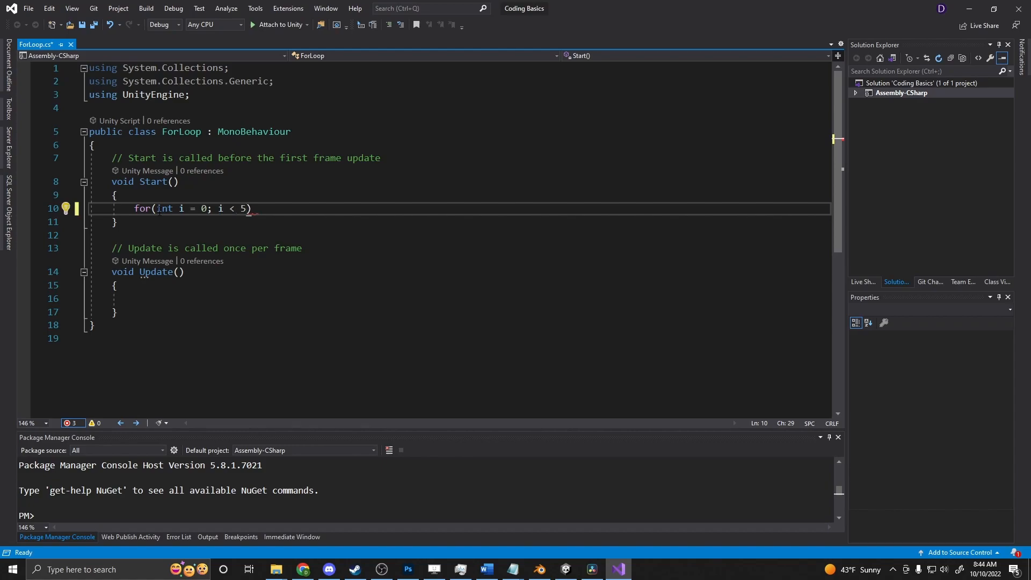
text(; i++)
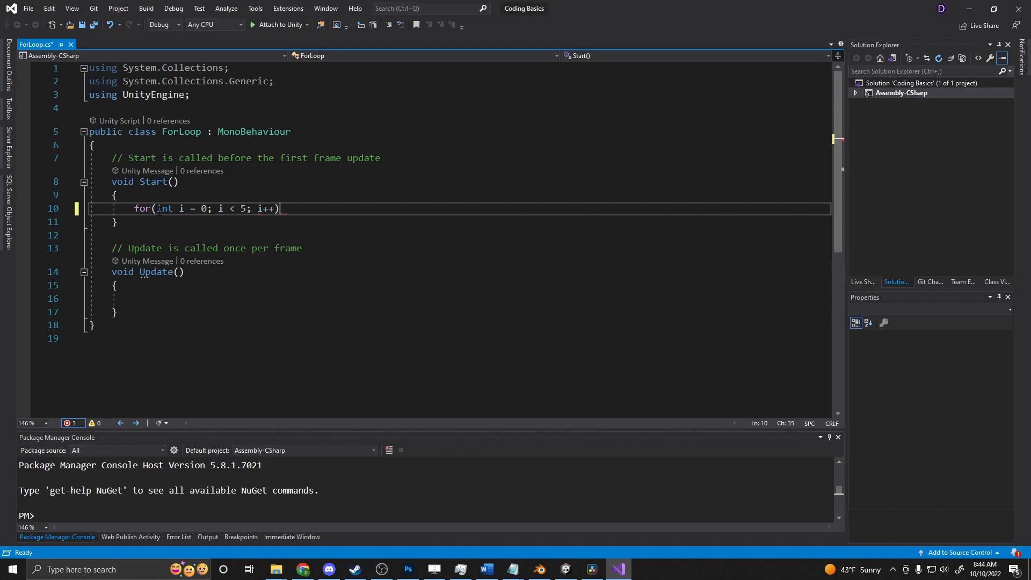
key(Enter)
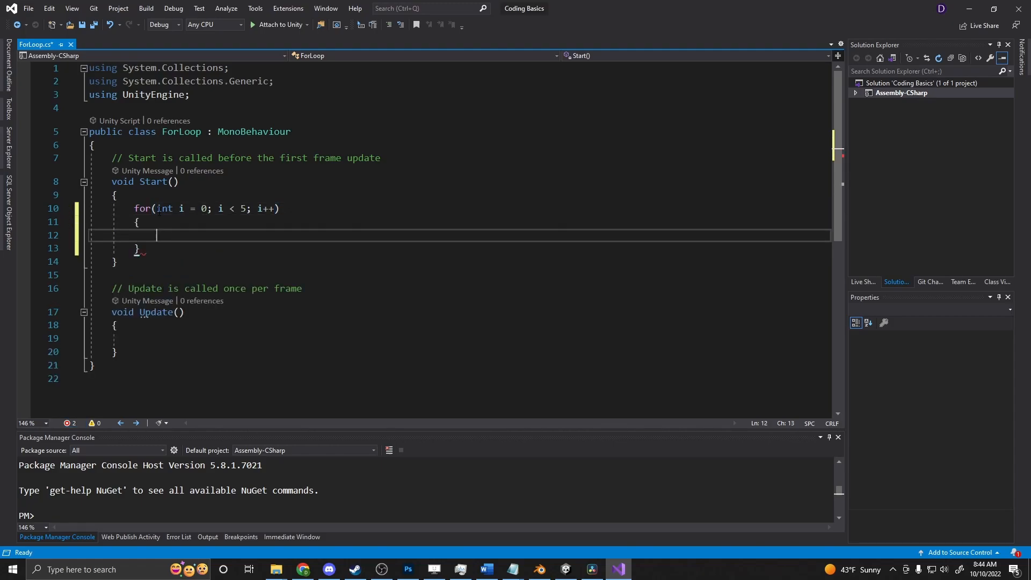
- Add Debug.Log("I ran the loop!"); as the loop body
text(Debug.Log)
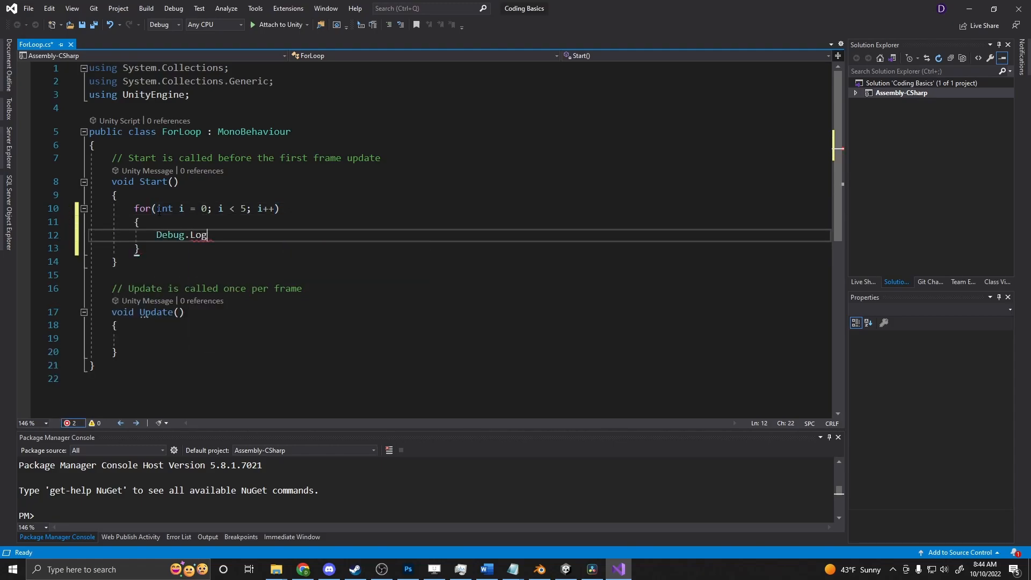
text((""))
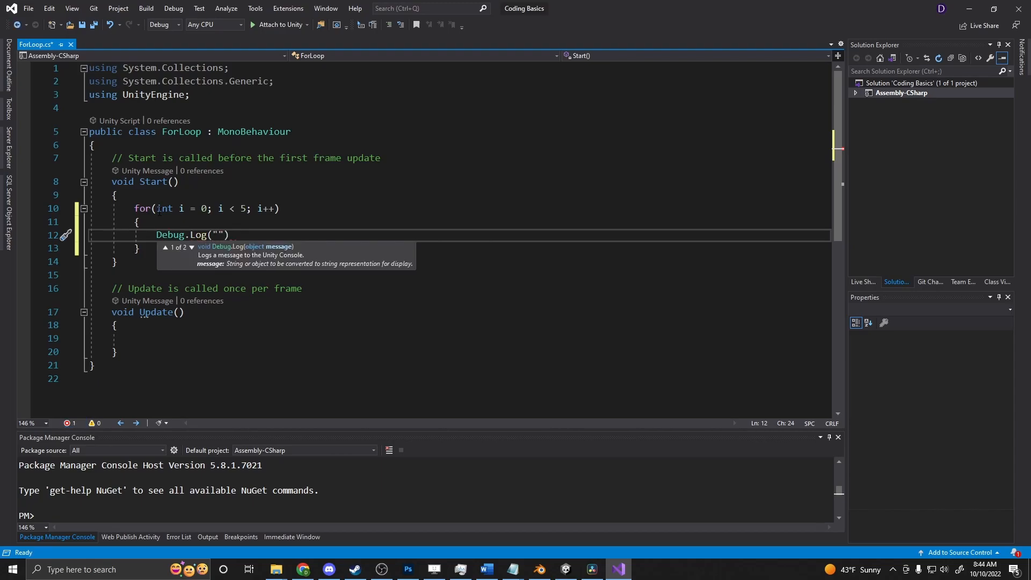
text(I ran the loop!)
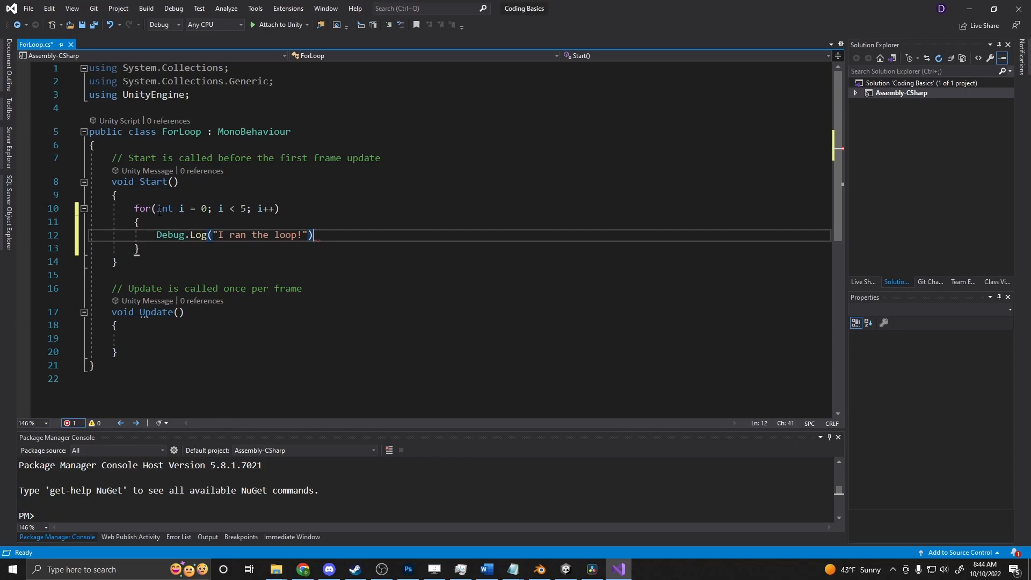
text(;)
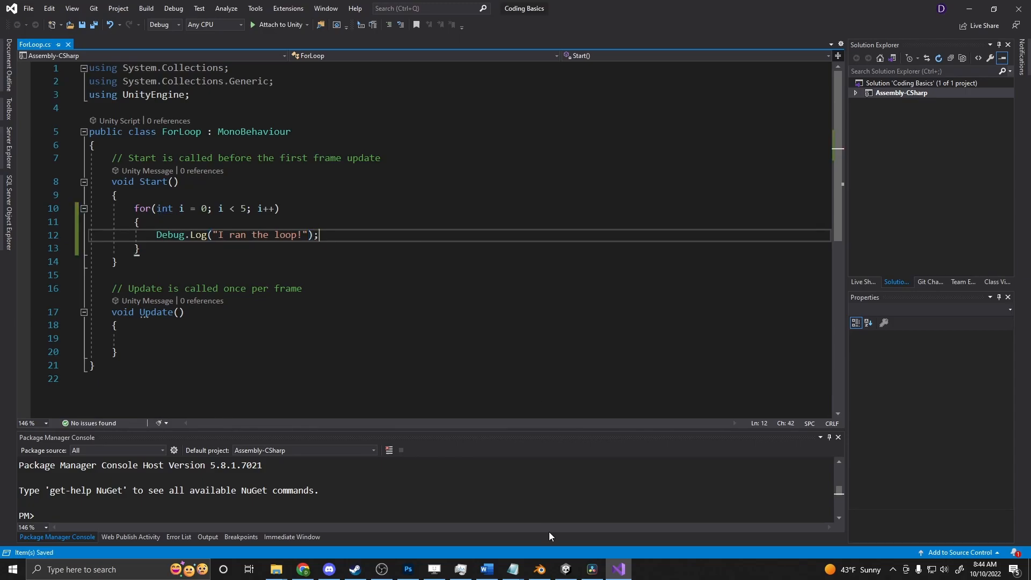
- Play the scene in Unity and confirm the console logged "I ran the loop!" five times from Main Camera
click(566, 570)
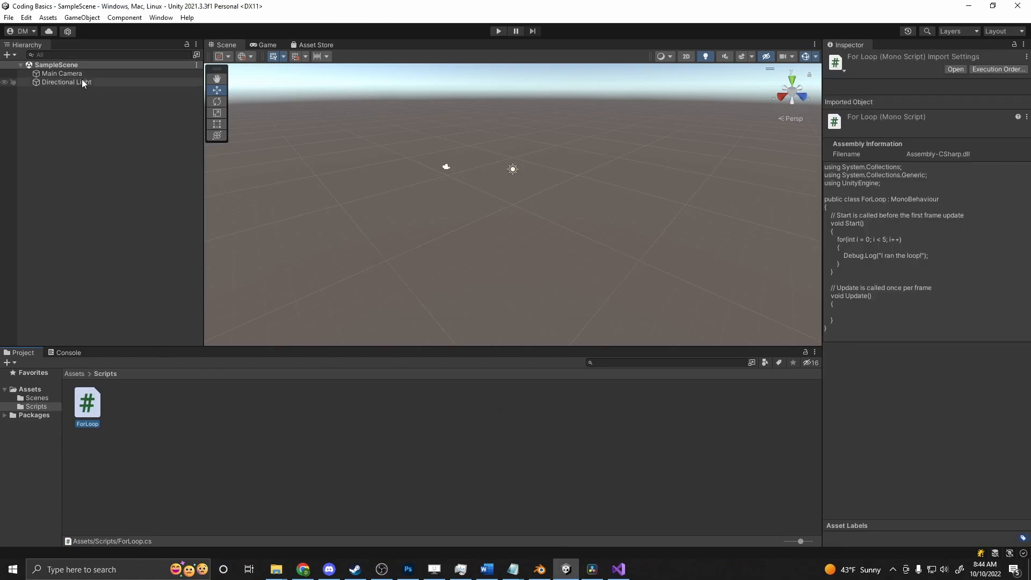
click(62, 73)
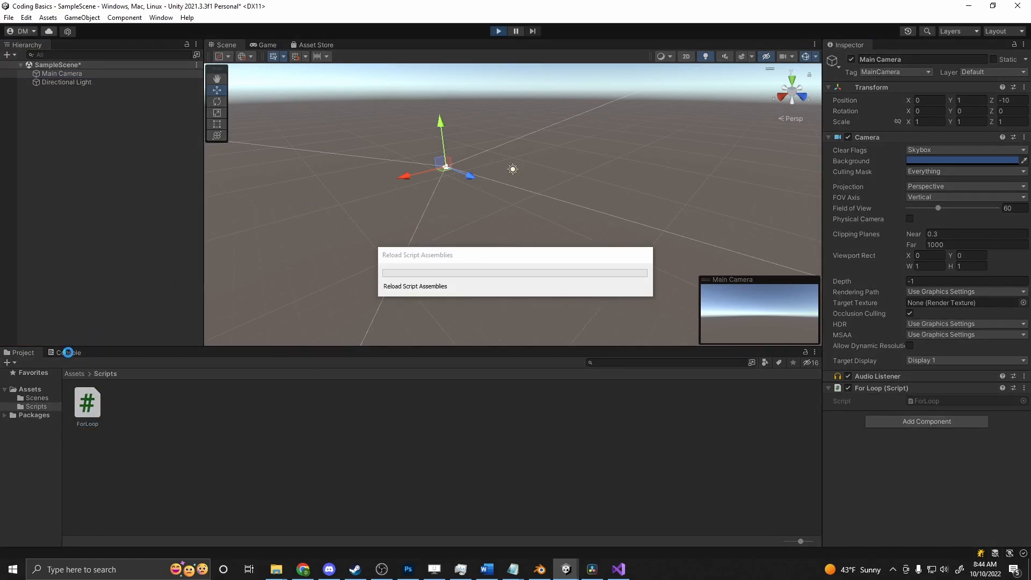
click(69, 352)
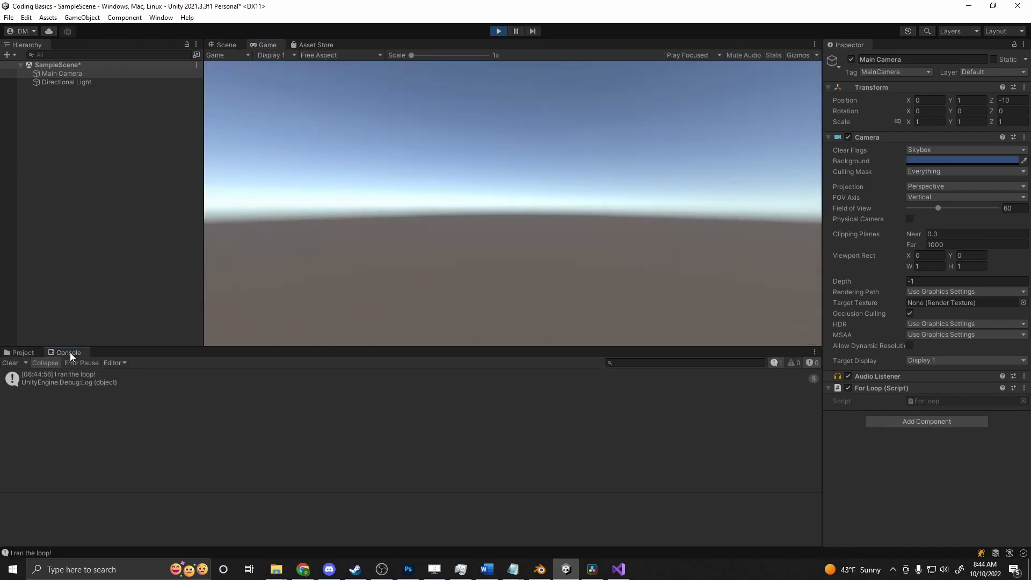
click(65, 378)
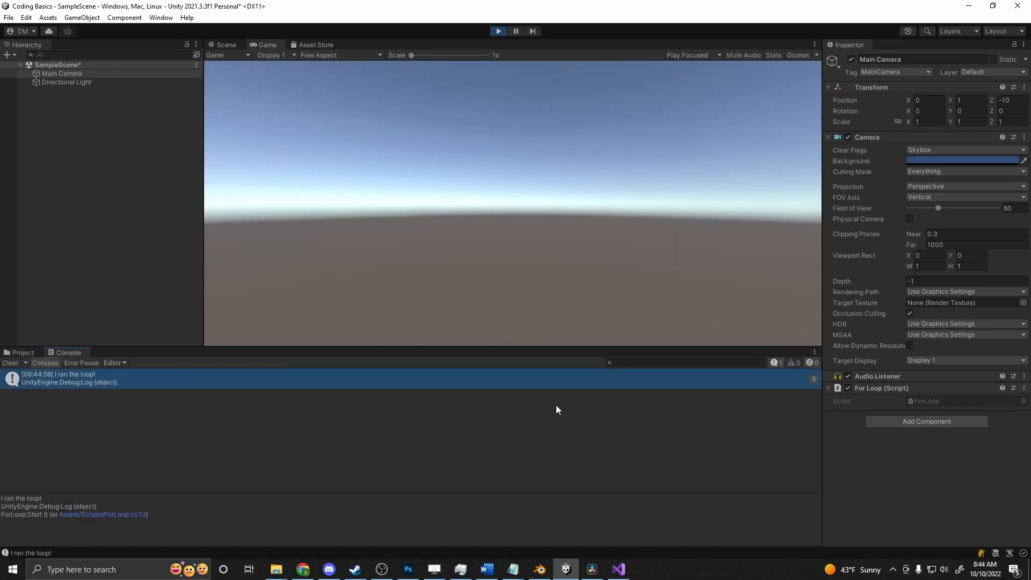
click(45, 364)
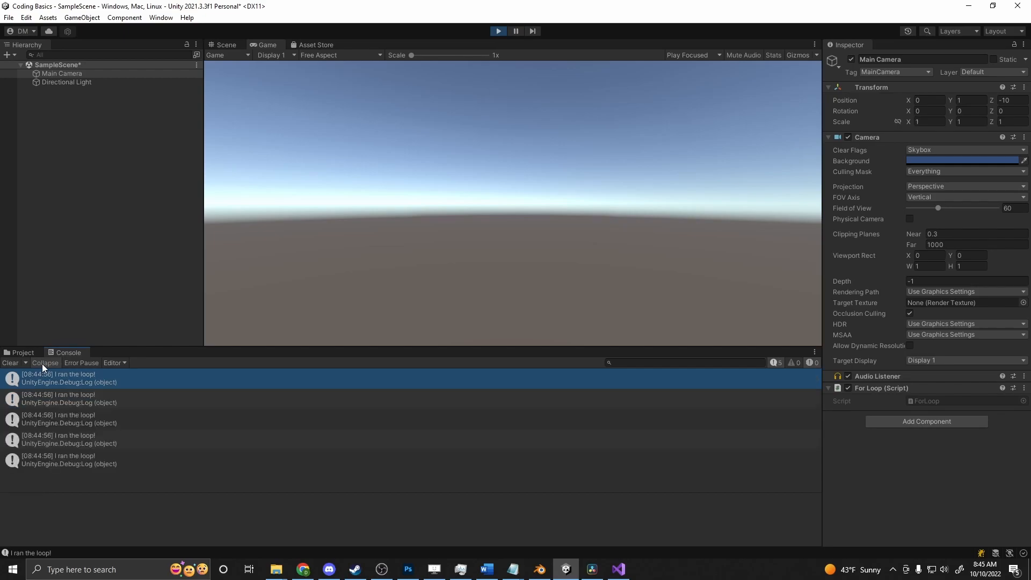
click(46, 363)
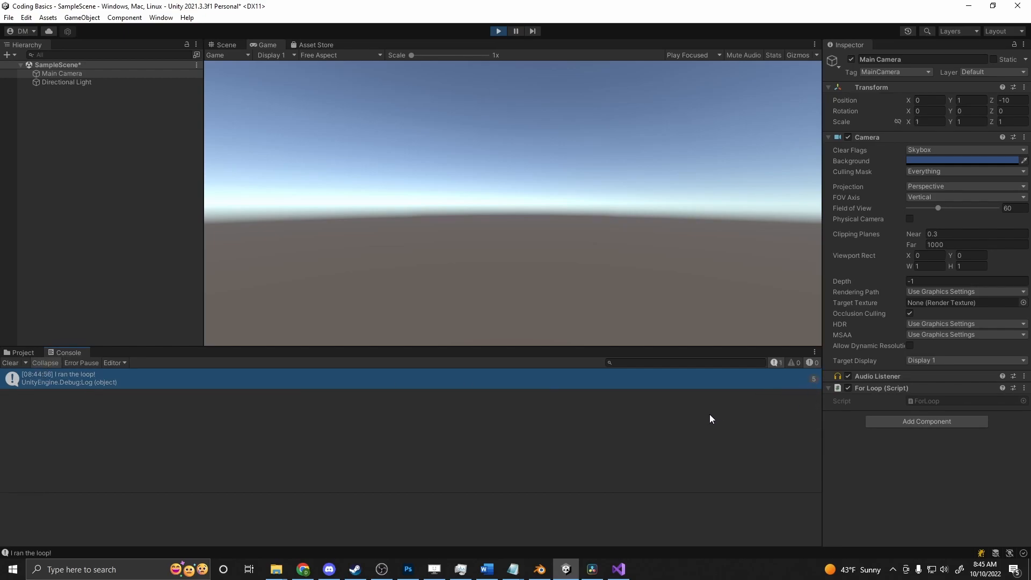
click(617, 568)
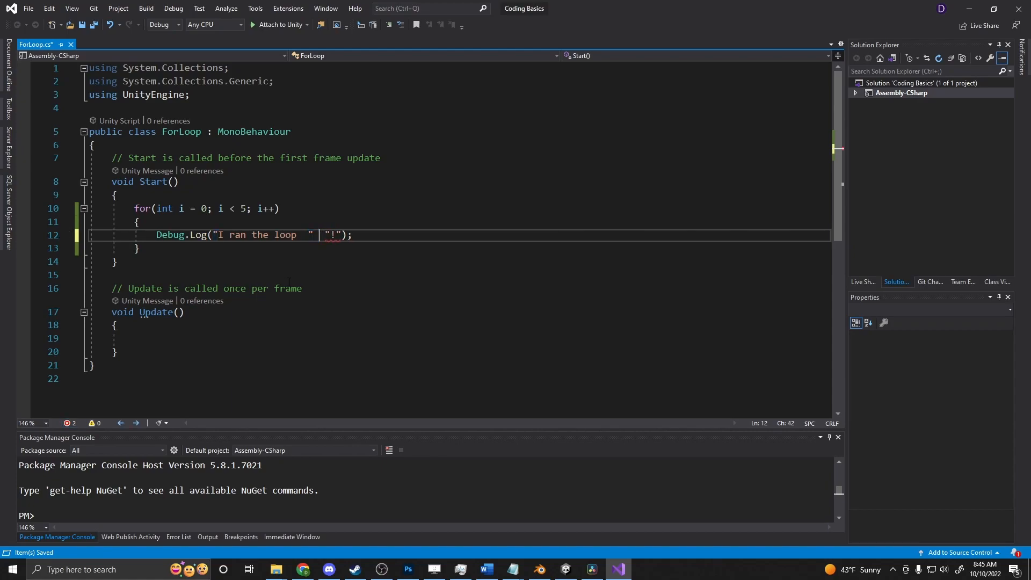
- Change the log string to "I ran the loop " + i + " number of times!" and switch to Unity
text(+ +)
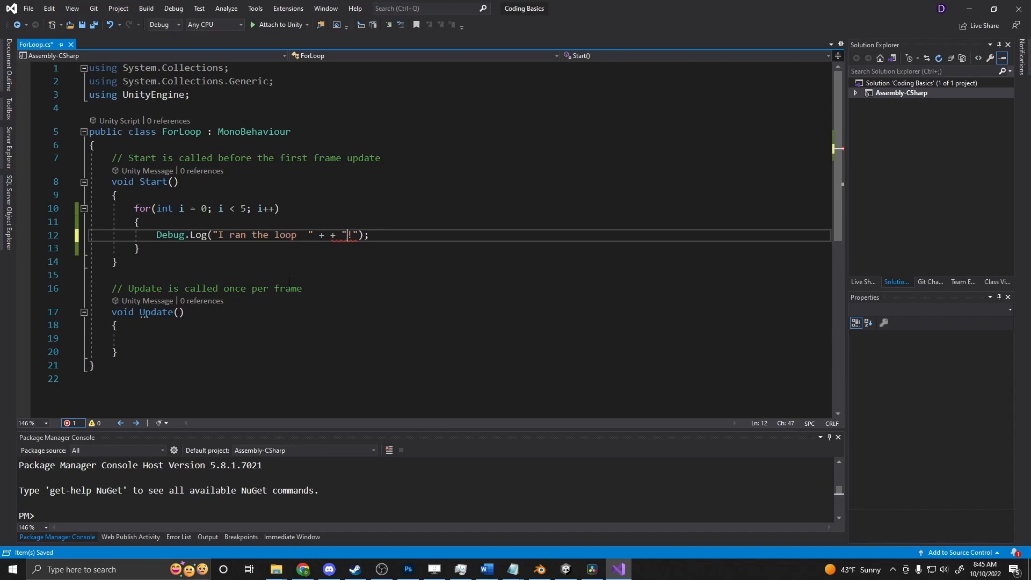
text(number o)
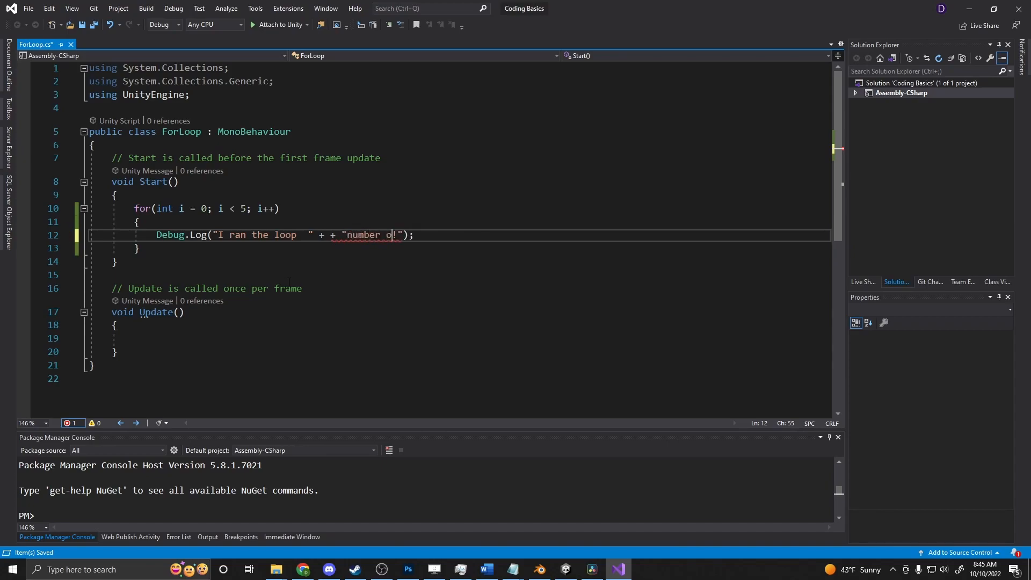
text(f times!)
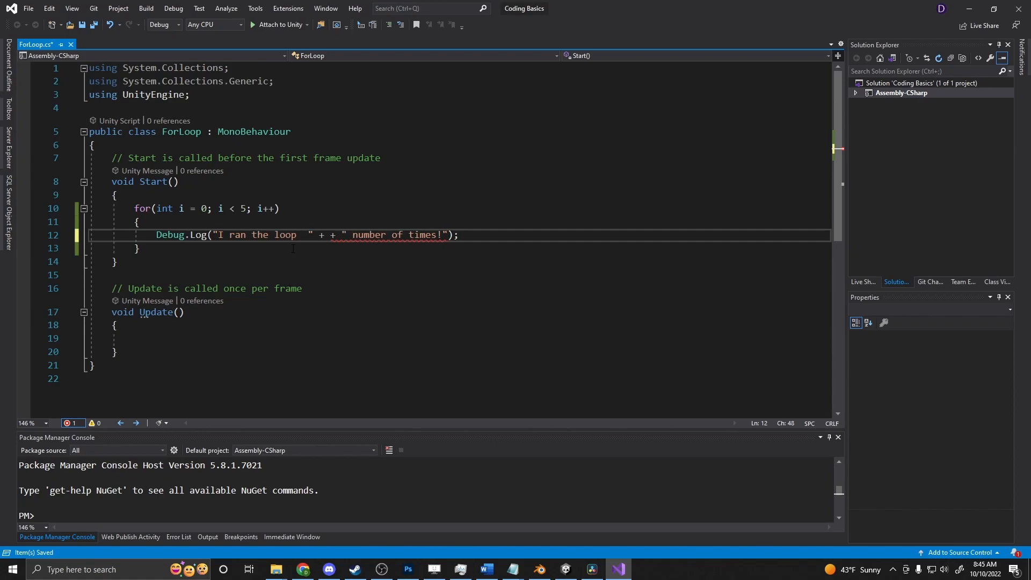
text(i)
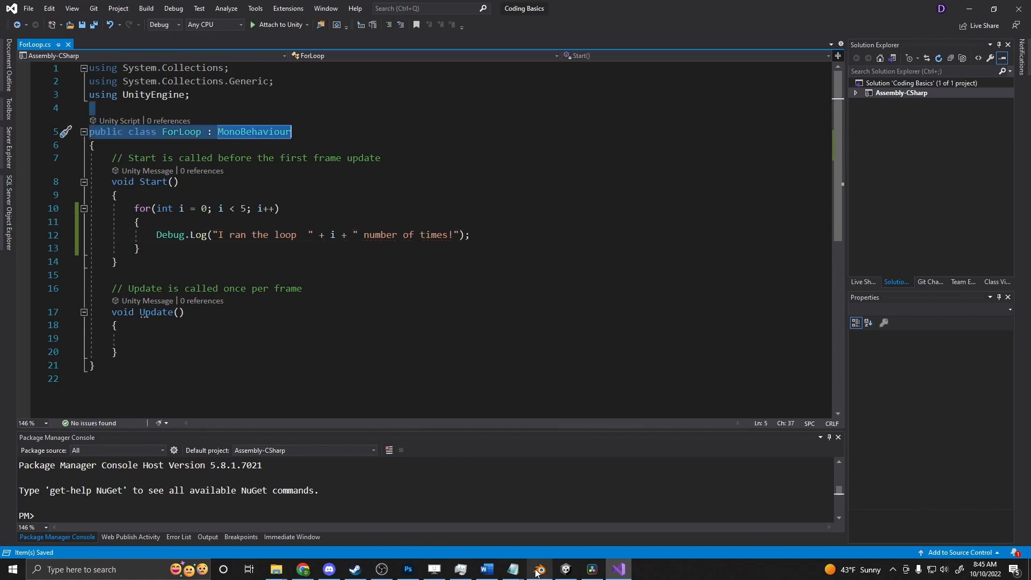
click(565, 569)
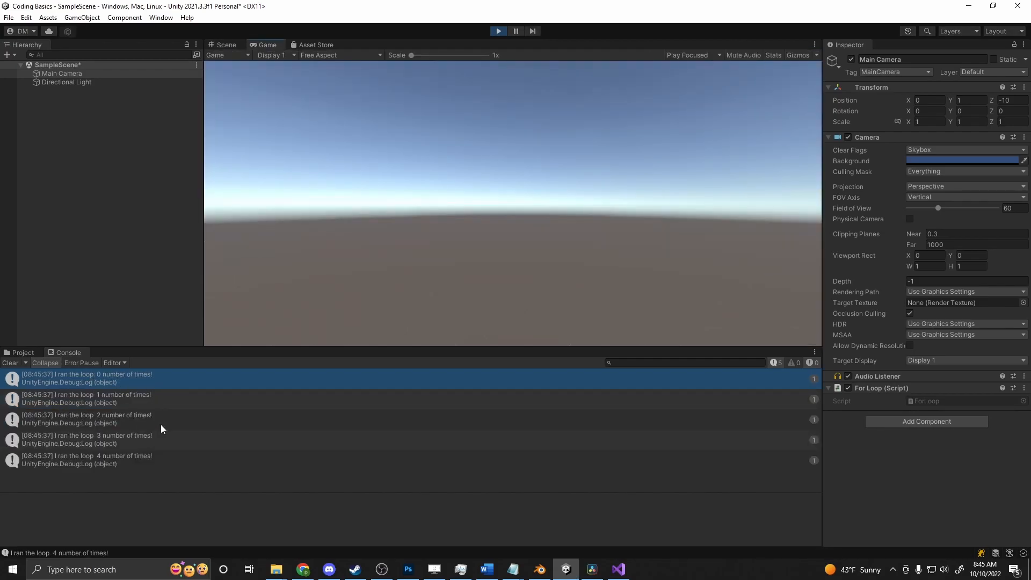
- Check the console lists indexed messages 0–4, then return to Visual Studio
click(619, 569)
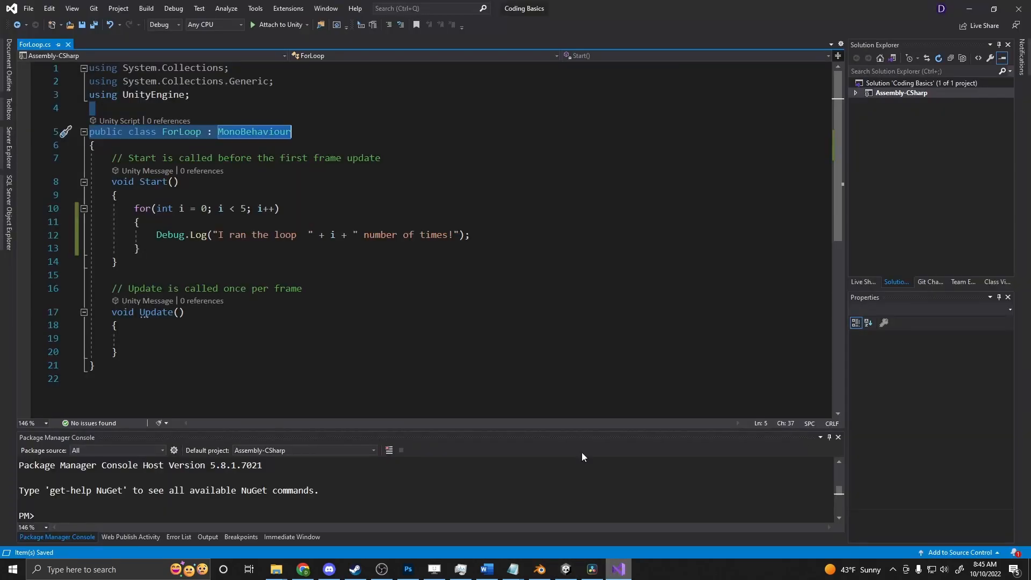
- Wrap the loop body in if(i == 2) with an else, logging the count message in both branches
click(202, 209)
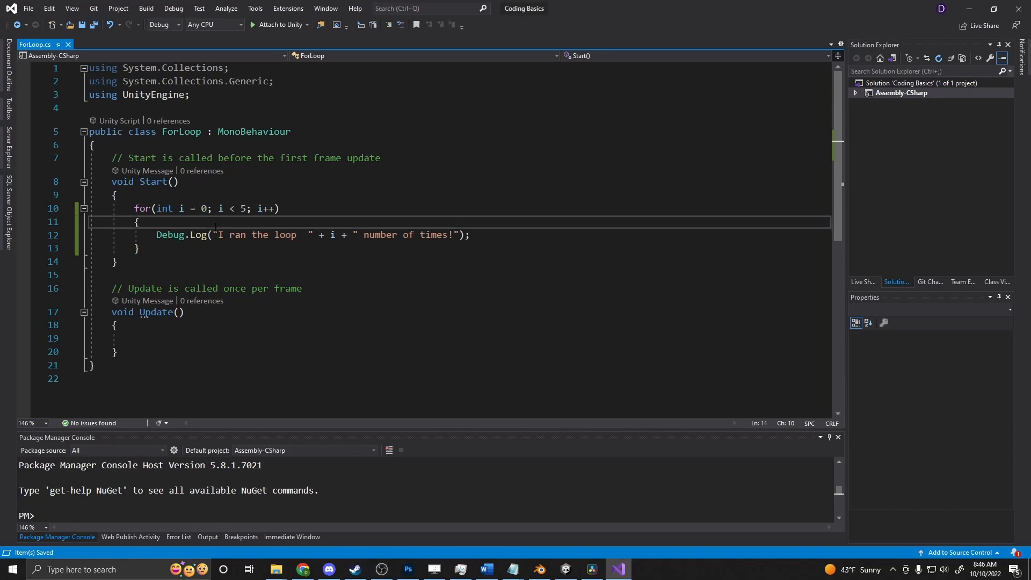
text(if())
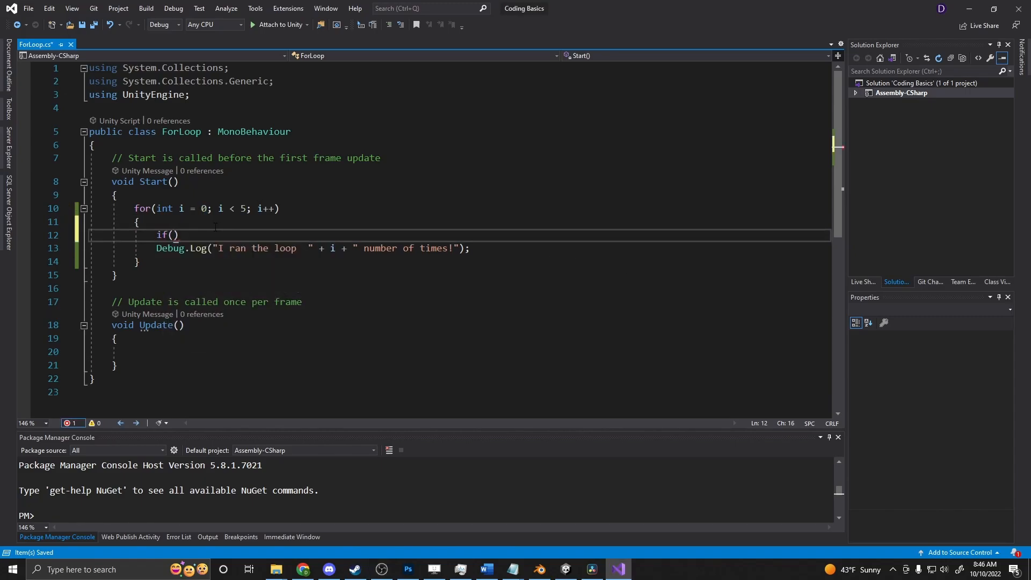
text(i ==)
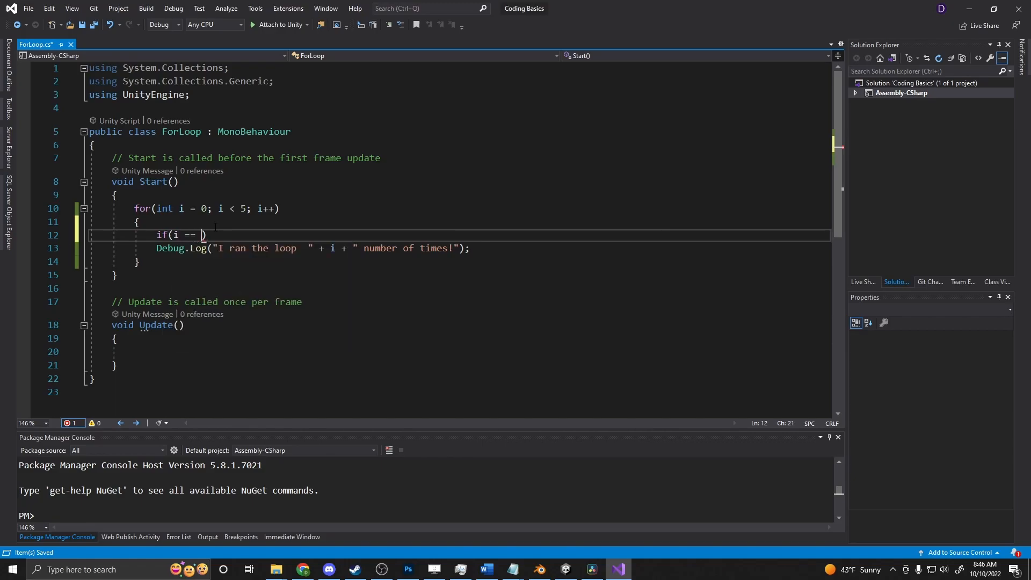
text(2))
text(else)
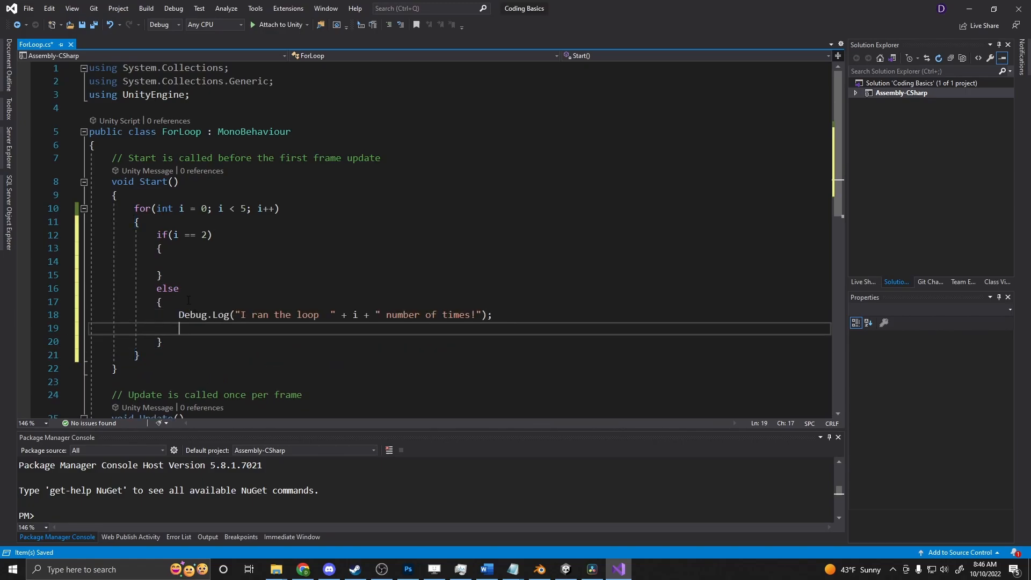
text(Debug.Log("I ran the loop  " + i + " number of times!");)
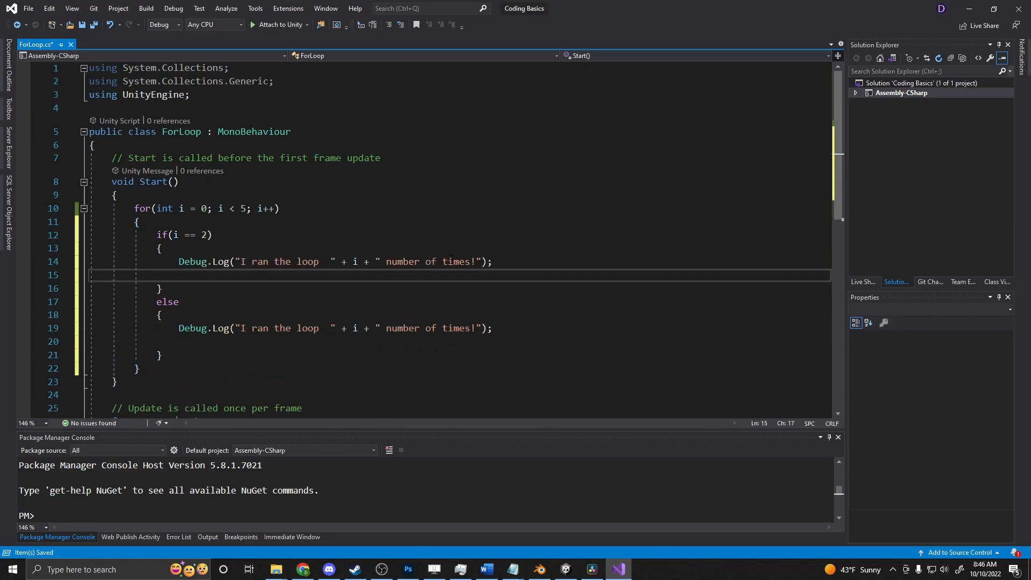
- Replace the first branch's message with "Something happens at 2"
drag(243, 261, 474, 261)
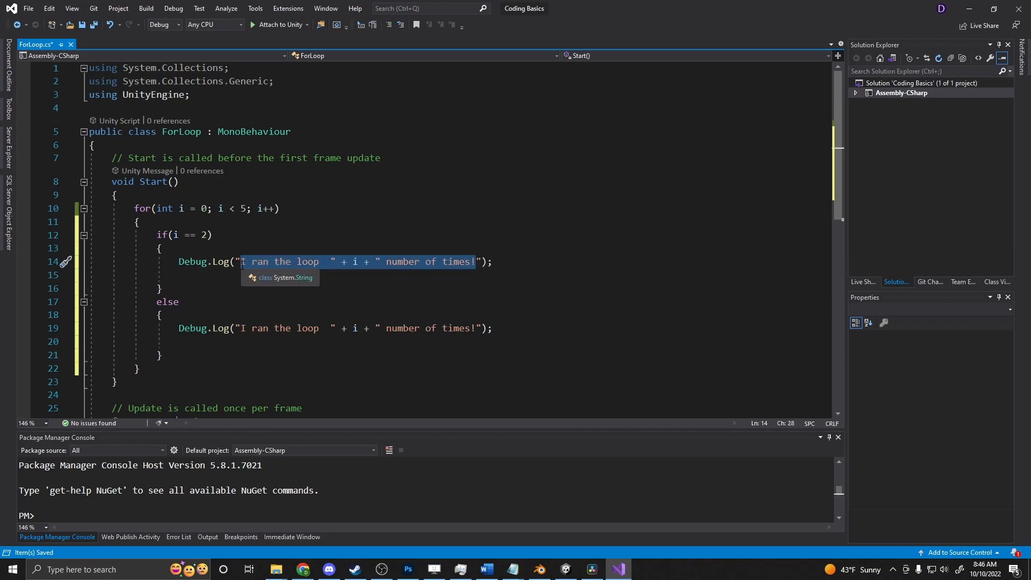
text(Something happen)
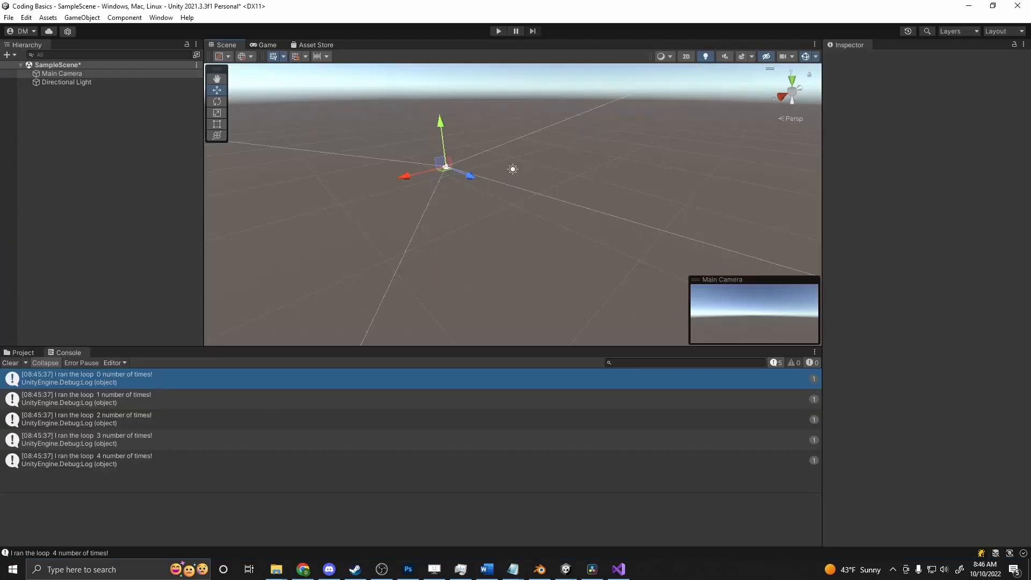
- Play the scene and inspect the "Something happens at 2" console entry among the count messages
click(499, 30)
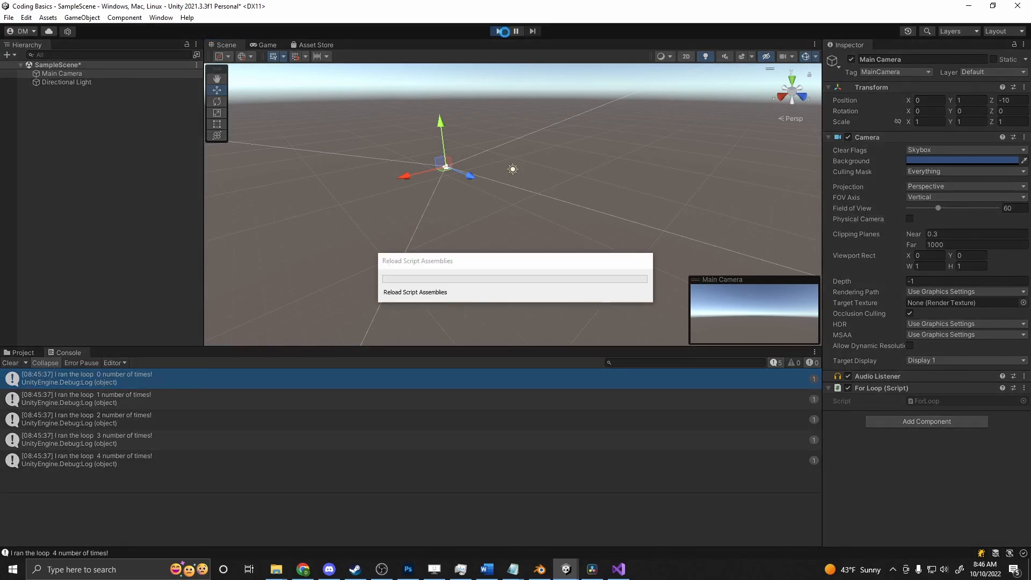
click(505, 30)
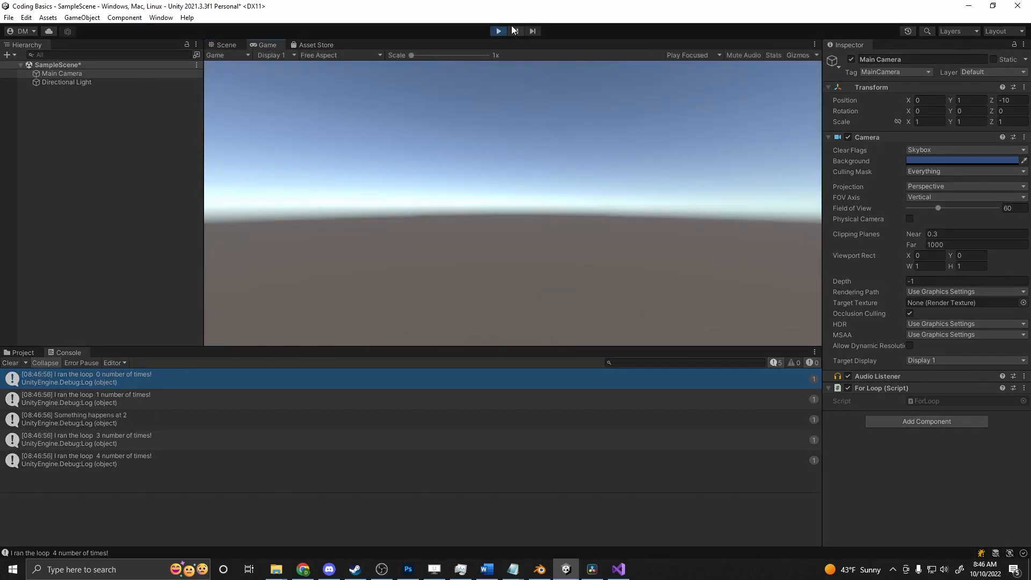
click(86, 398)
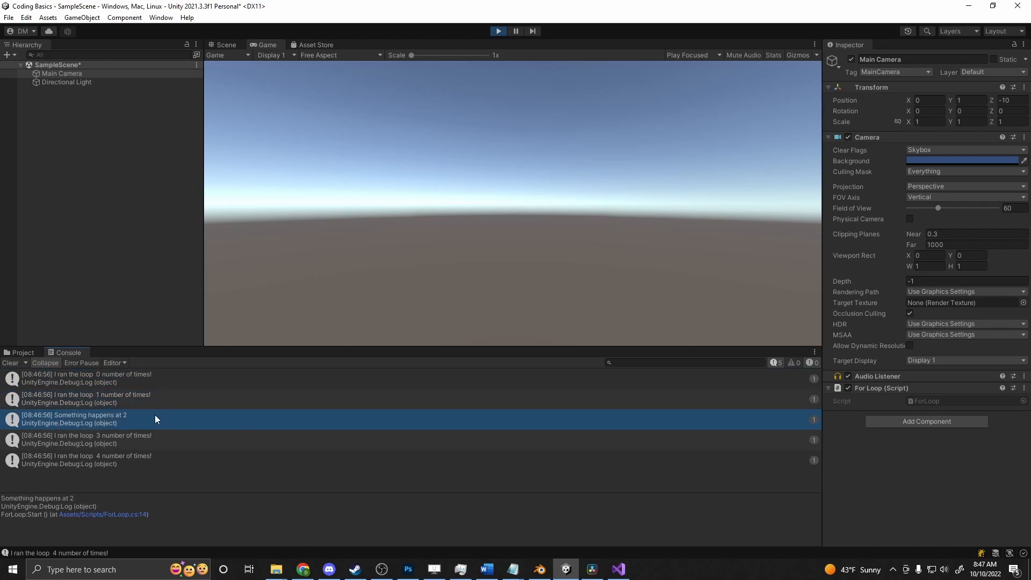
click(81, 438)
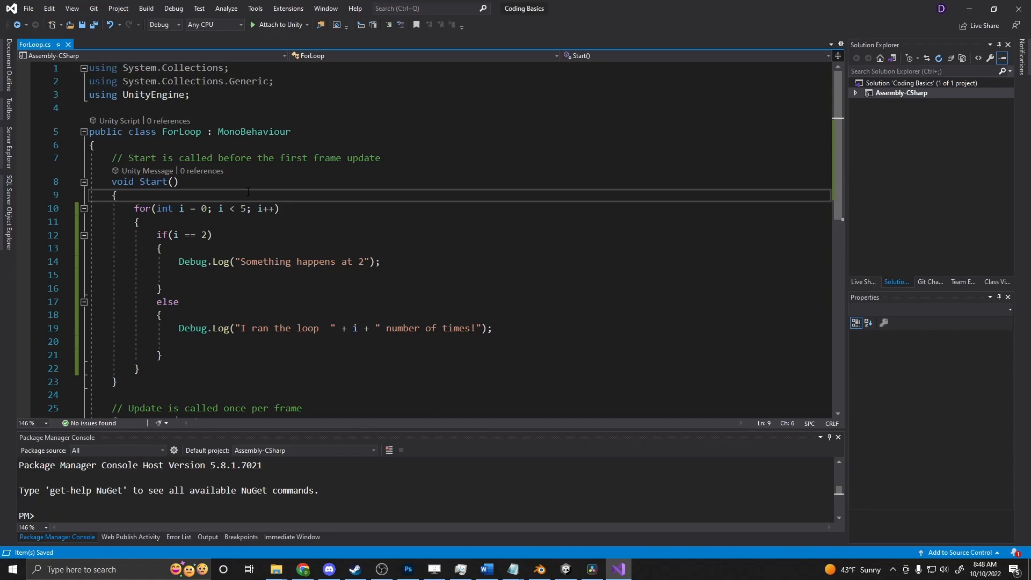
- Declare GameObject[] gameObjects = new GameObject[6]; above the loop
key(Enter)
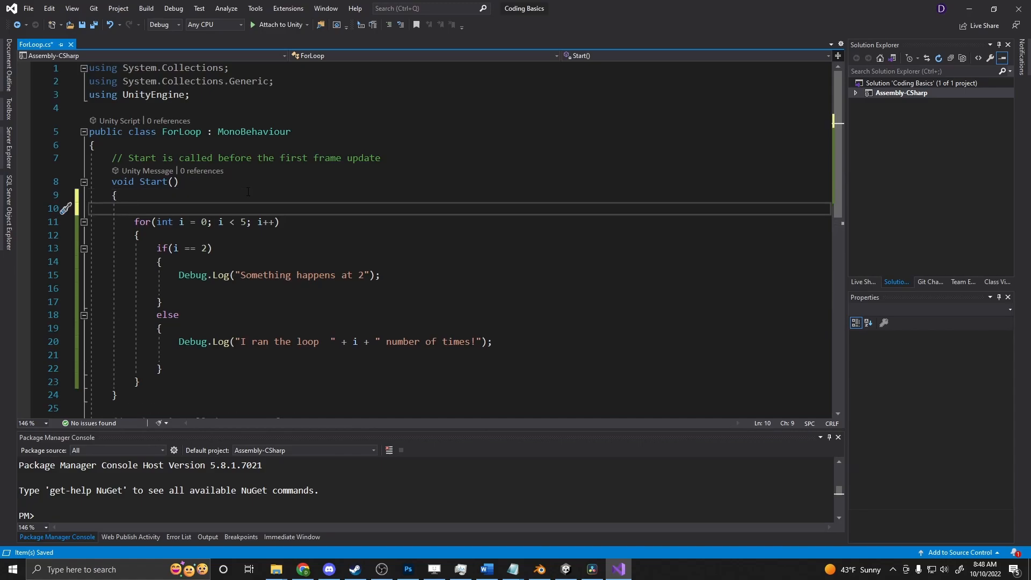
text(Li)
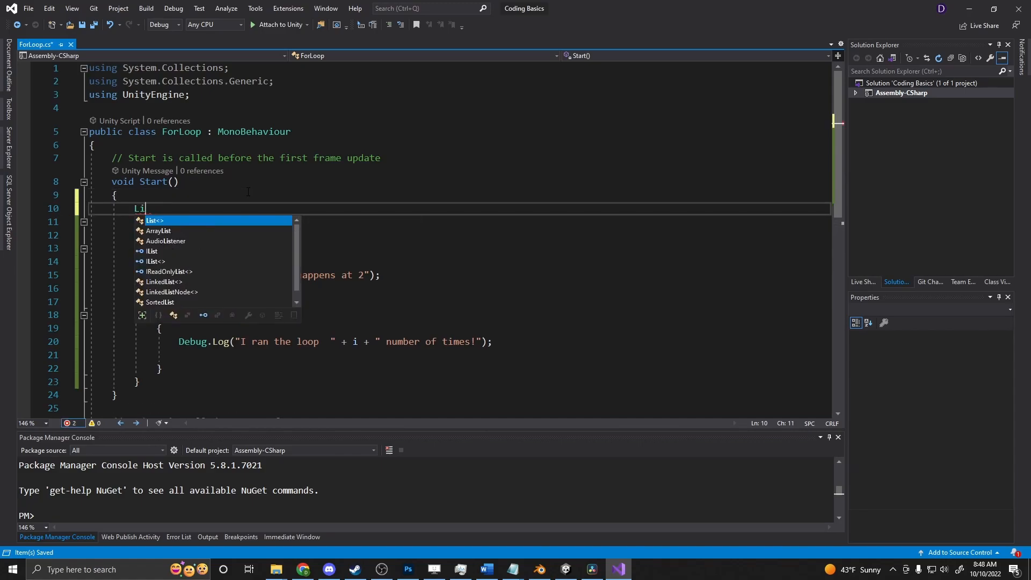
text(GameObject)
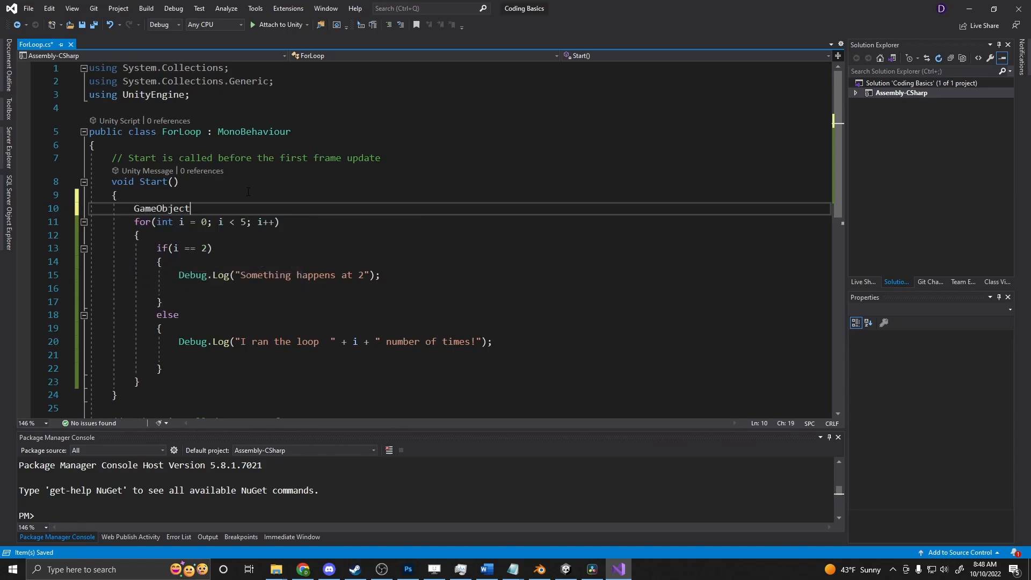
text([] game)
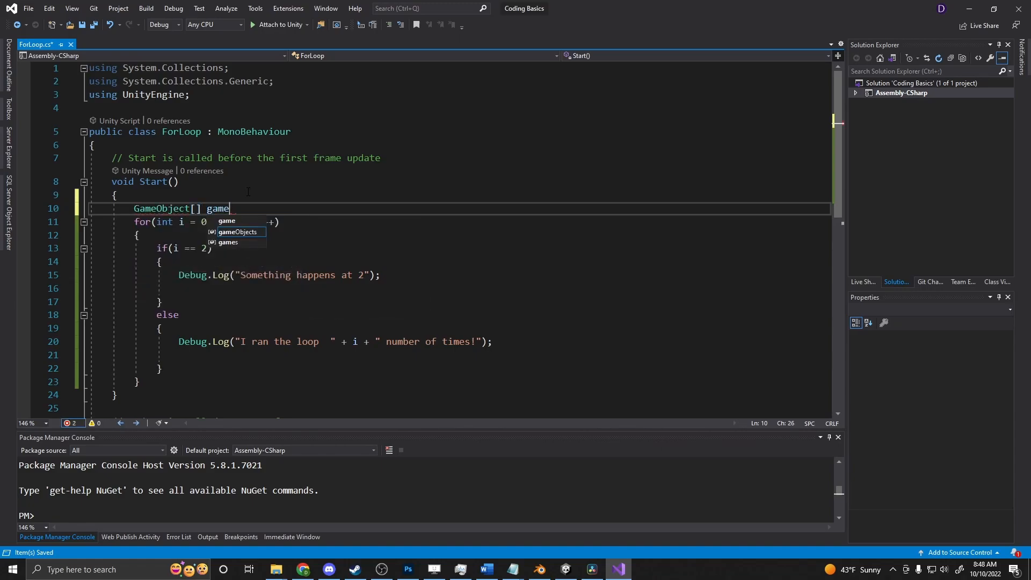
text(Objex)
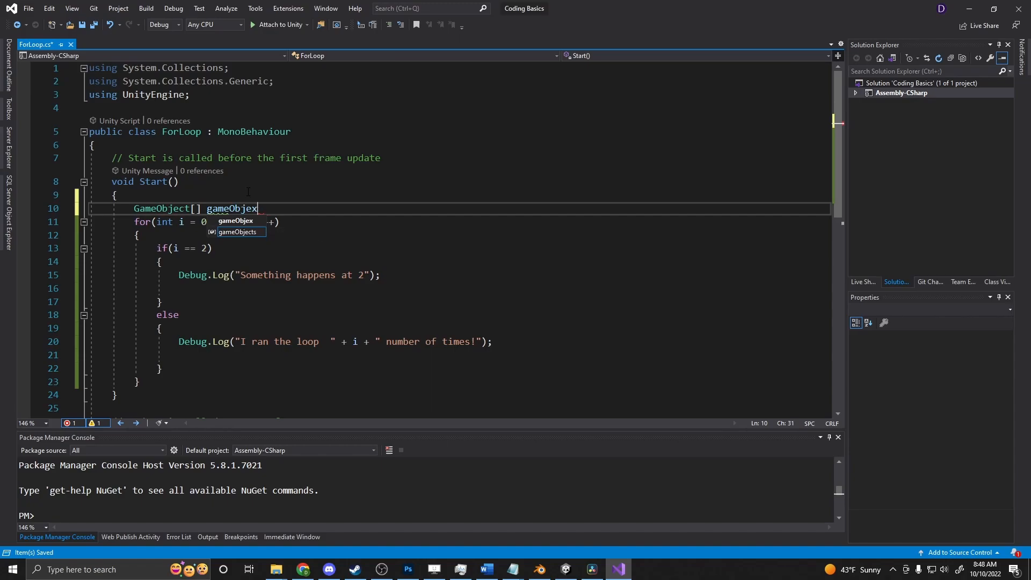
text(ts)
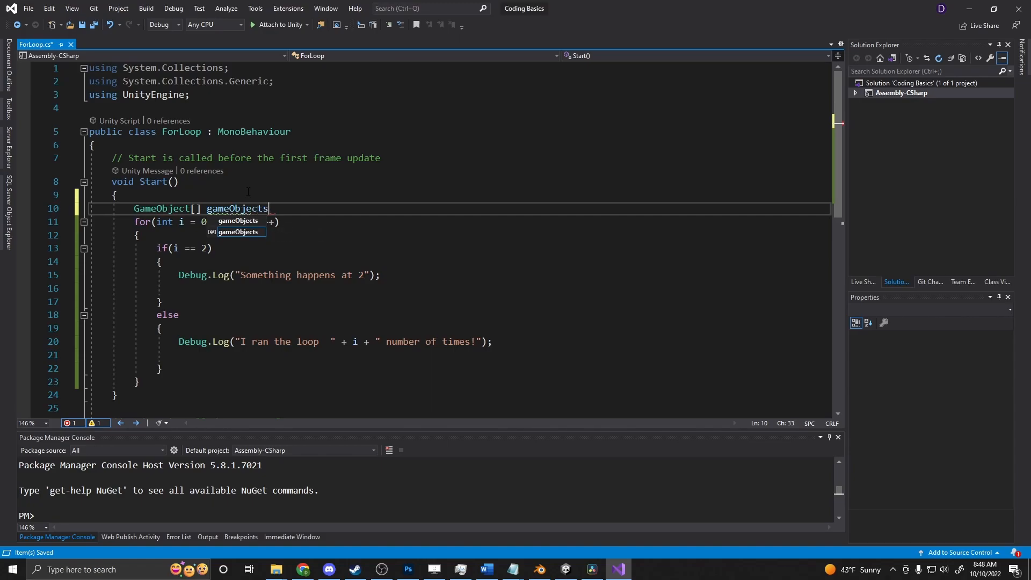
text(=)
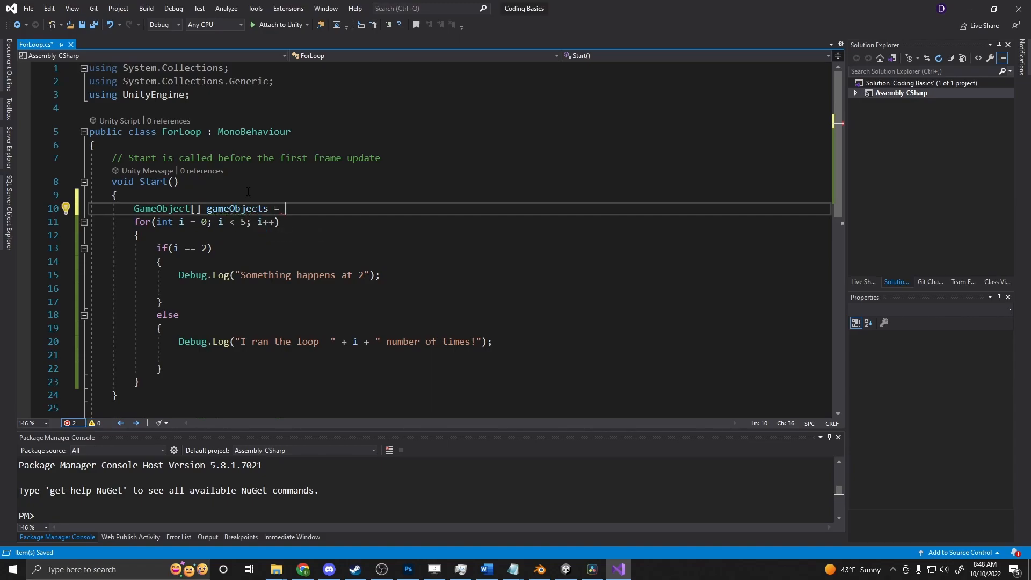
text(GameObject)
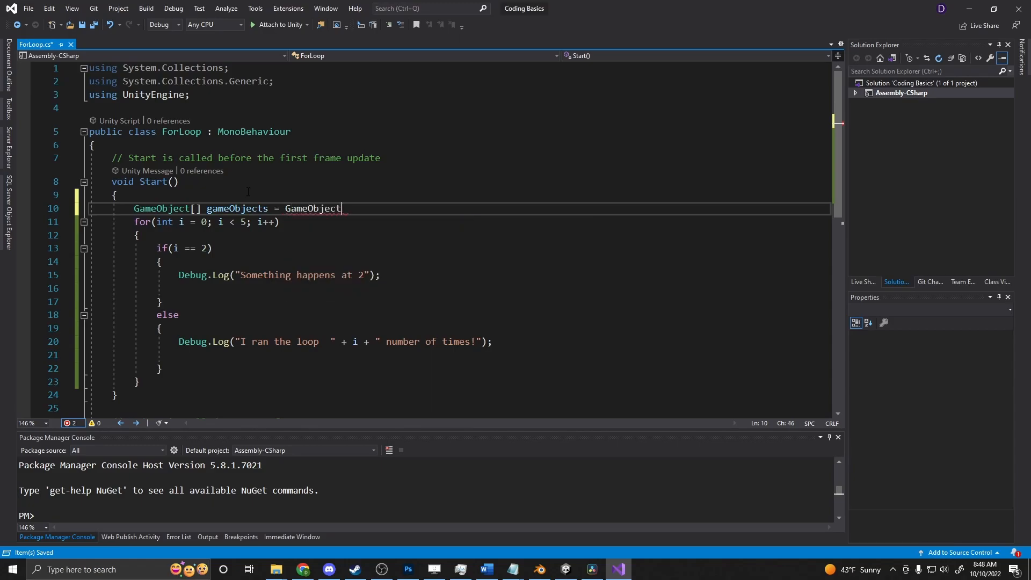
text([6];)
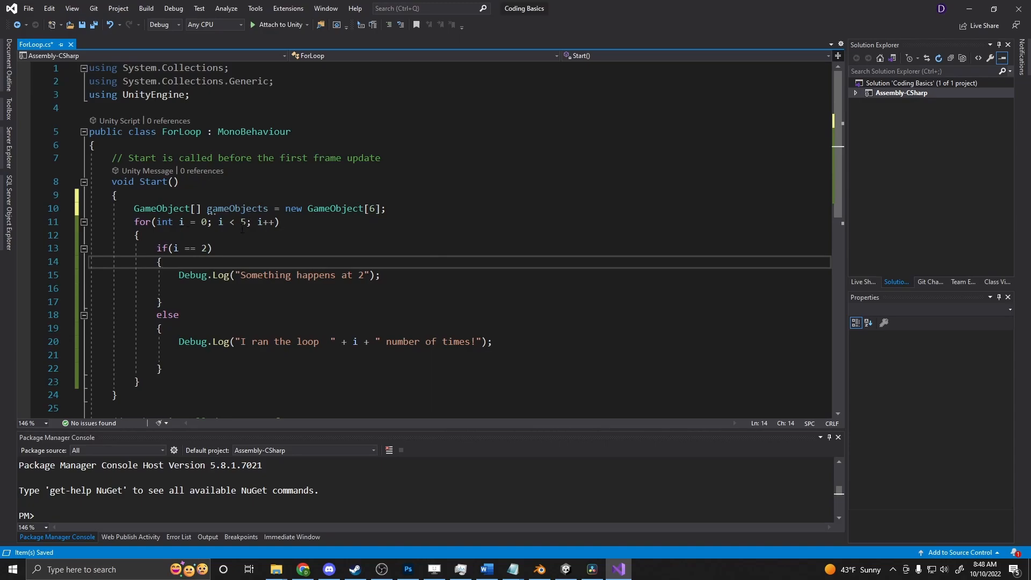
- Change the loop condition to i < gameObjects.Length
text(gameObjects.Length)
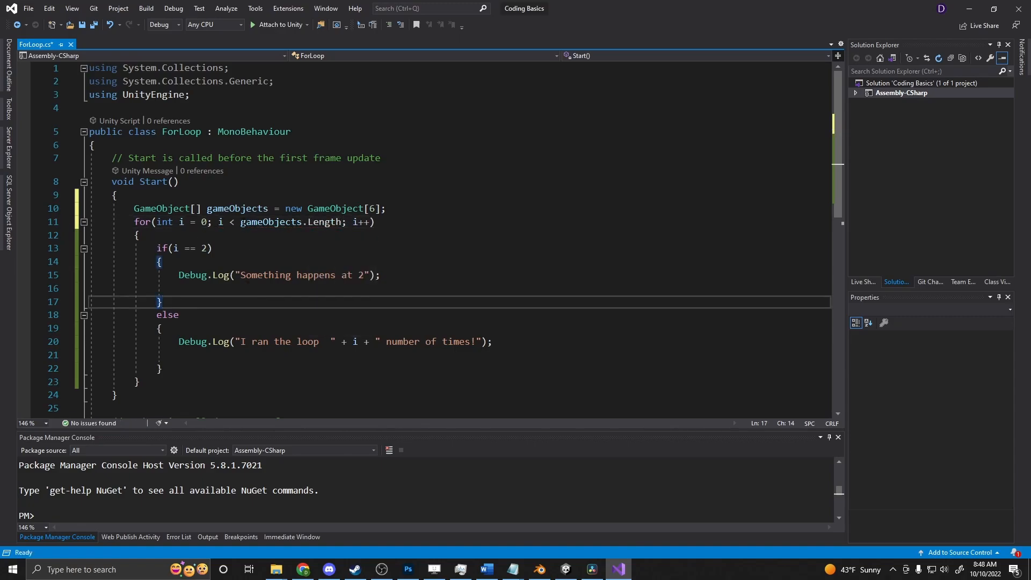
mouse_move(355, 275)
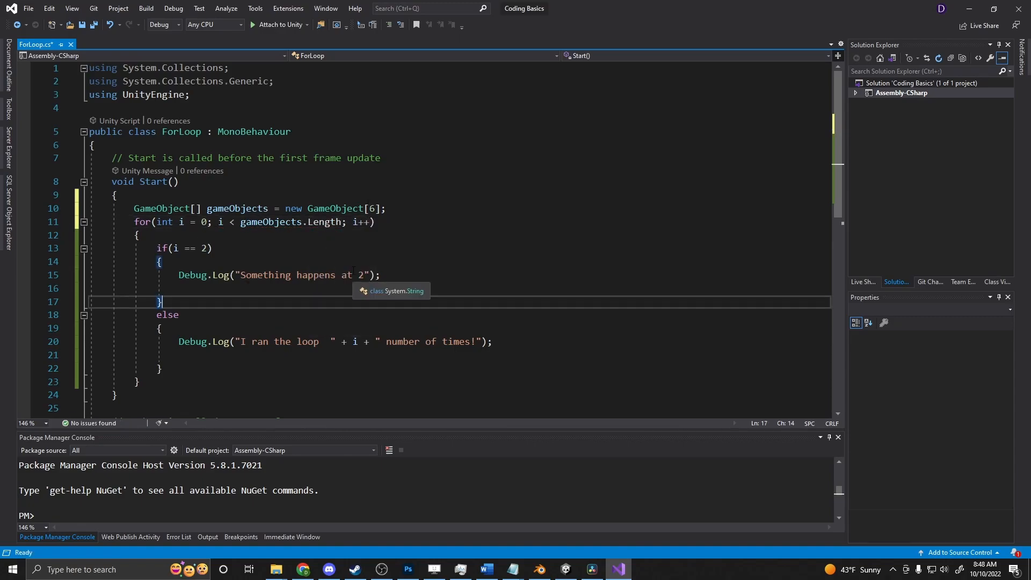
click(214, 249)
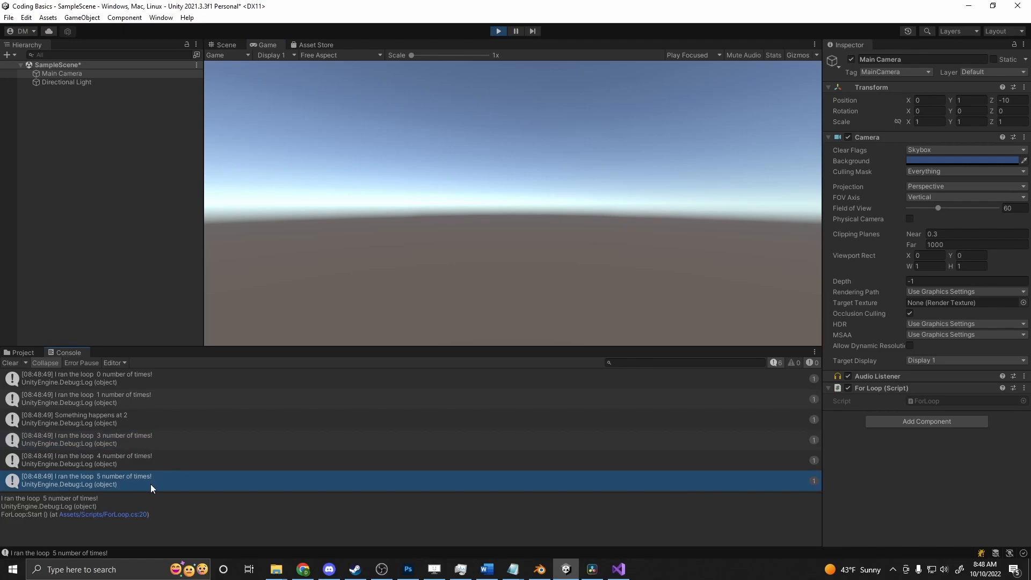
mouse_move(126, 488)
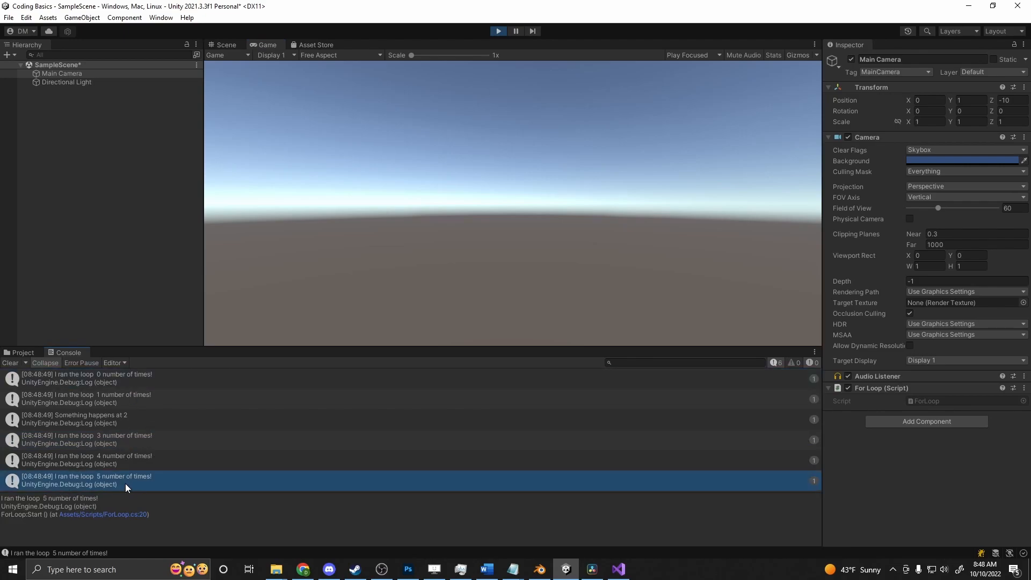
- Inspect the first loop message in the console, then return to Visual Studio
click(80, 378)
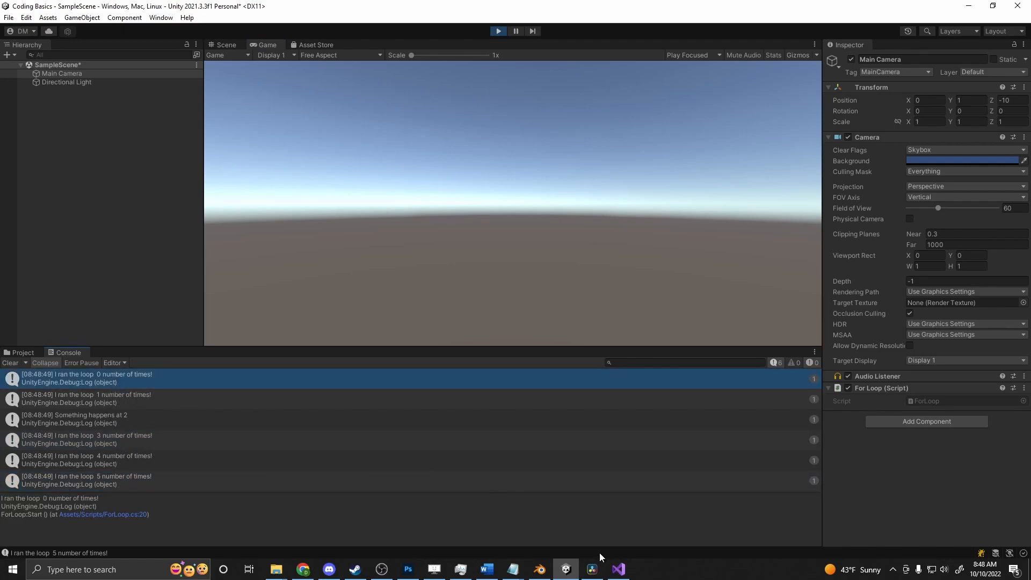
click(616, 569)
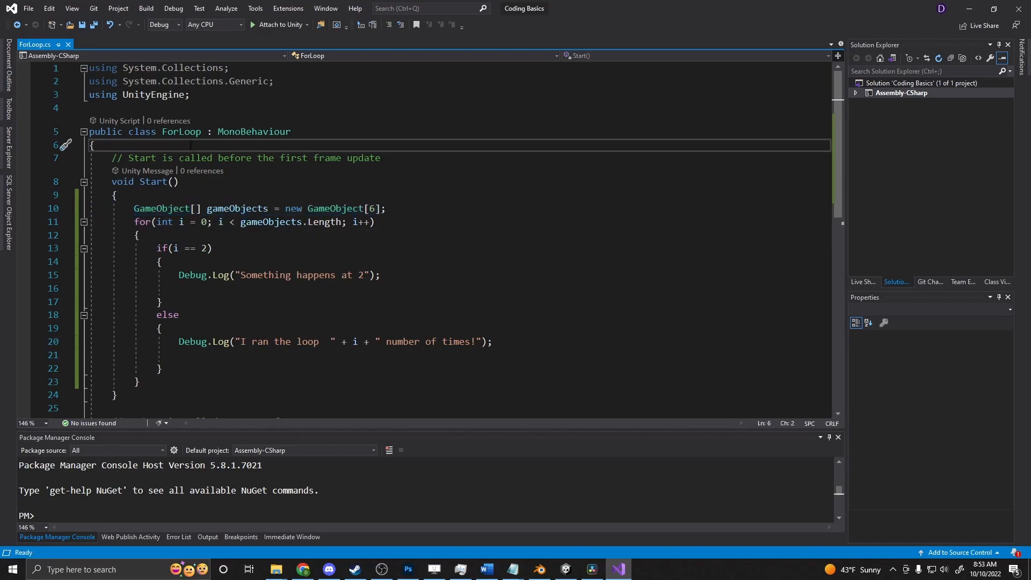
- Declare a public GameObject[] gameObjects field replacing the local array
text(public Game)
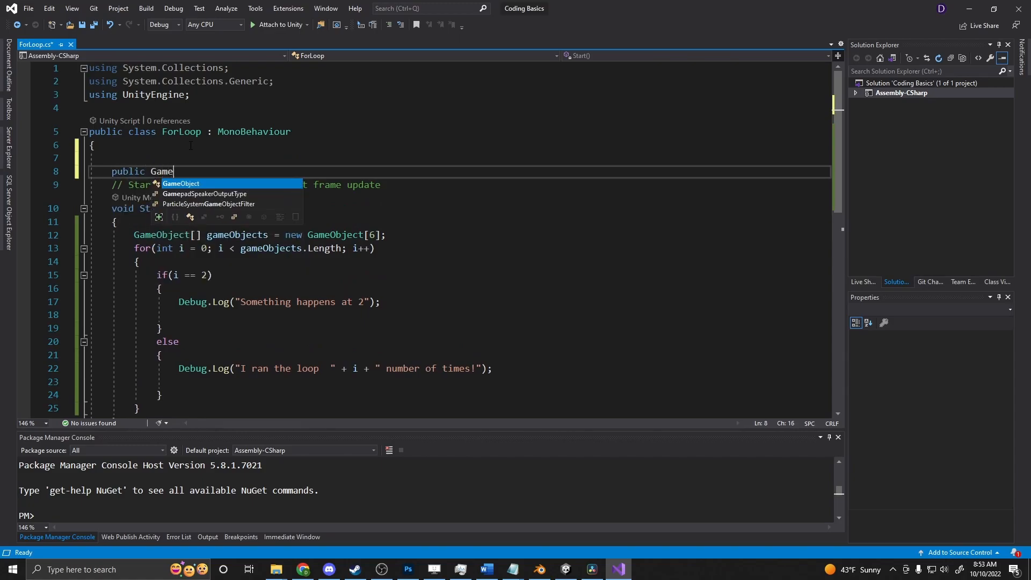
text(Object[] game)
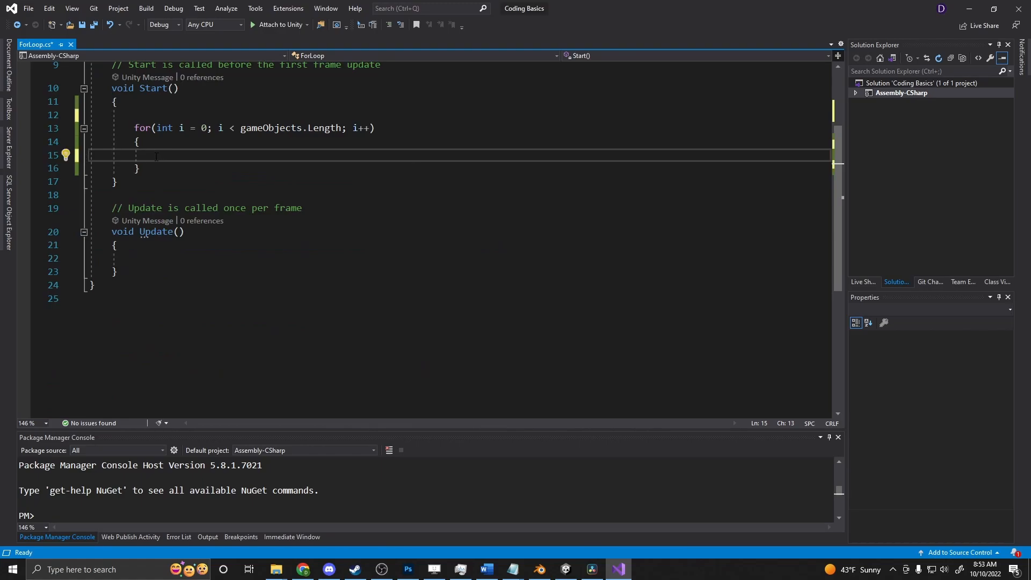
- Make the loop body just Debug.Log(gameObjects[i].name)
text(Debug.l)
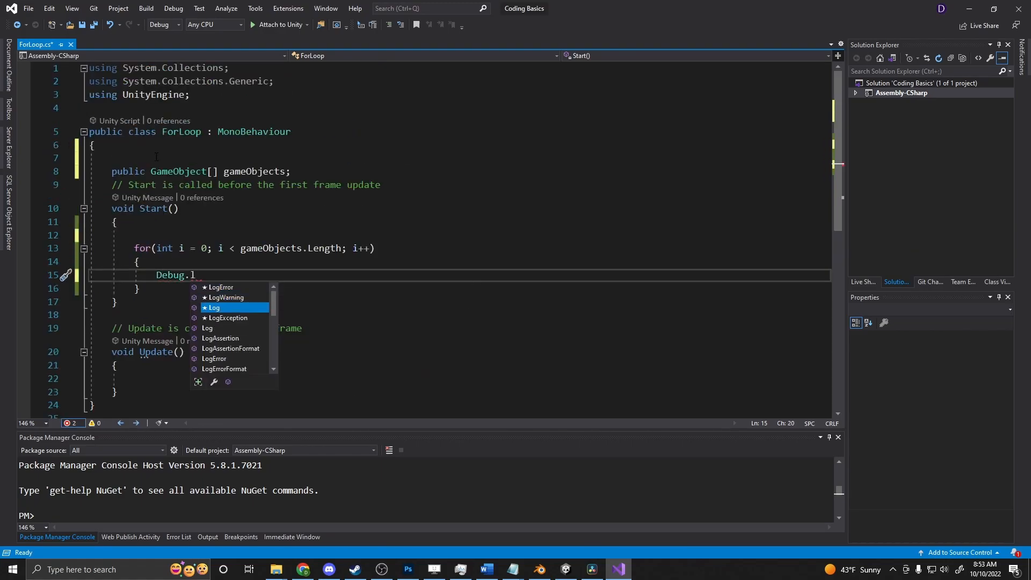
text(og())
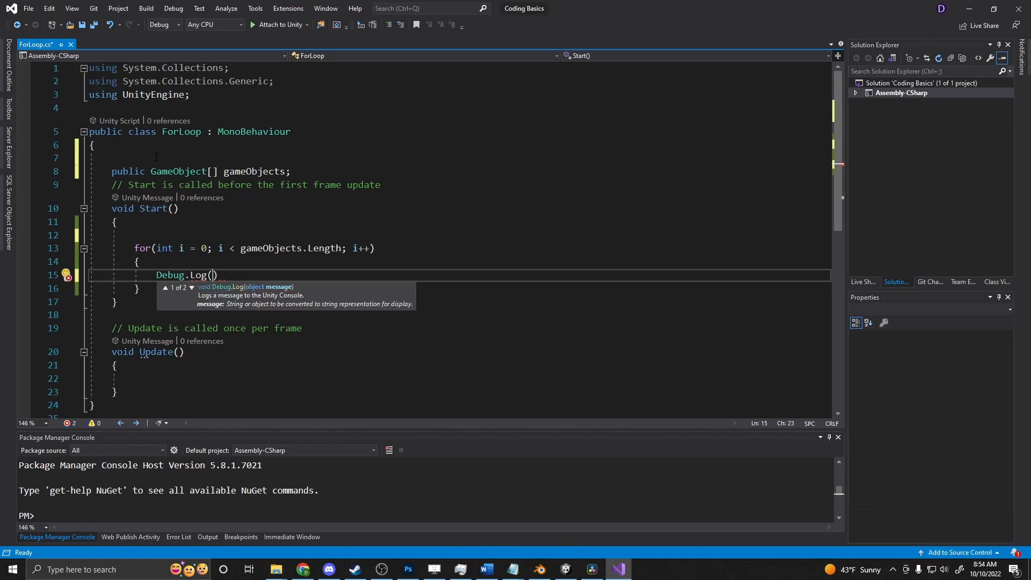
text(gameObjects[i)
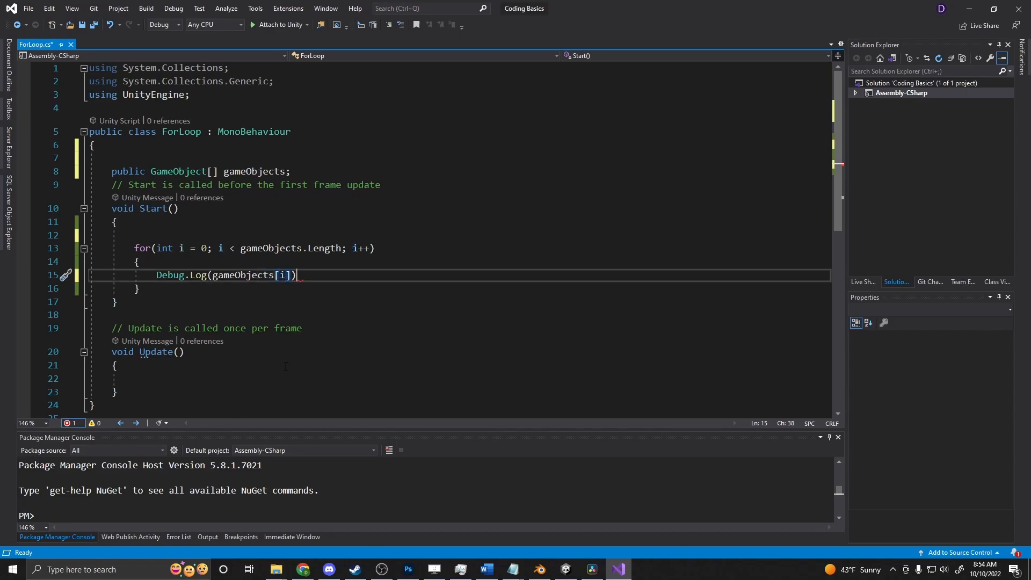
text(.n)
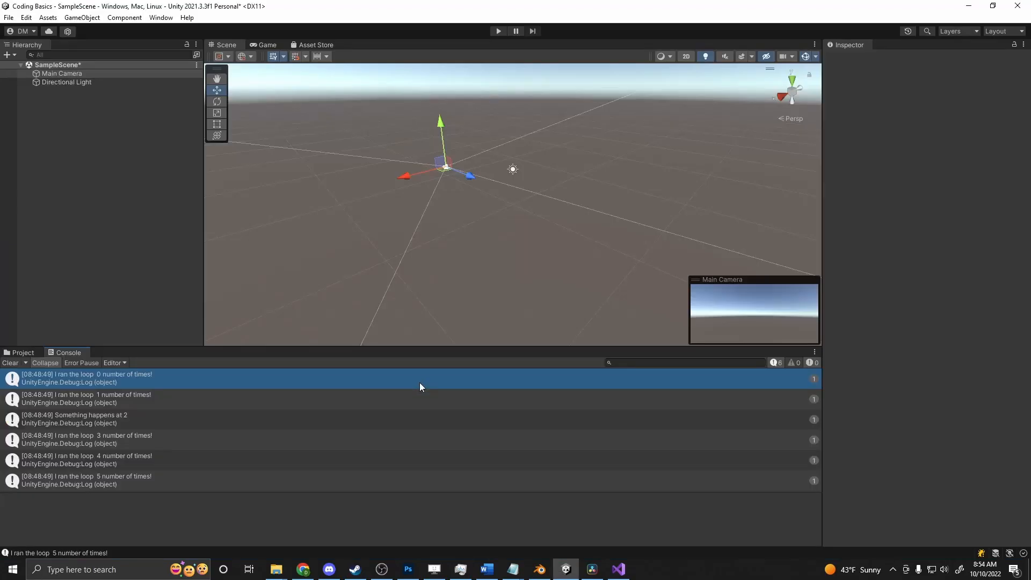
- Set Main Camera's Game Objects array size to 5 and pick an object for Element 0
click(60, 73)
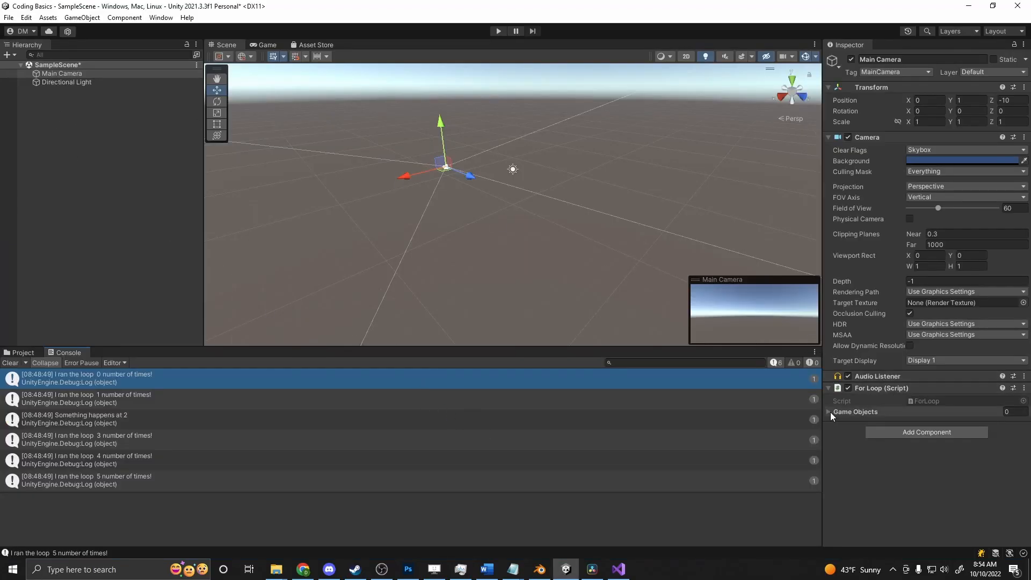
click(830, 413)
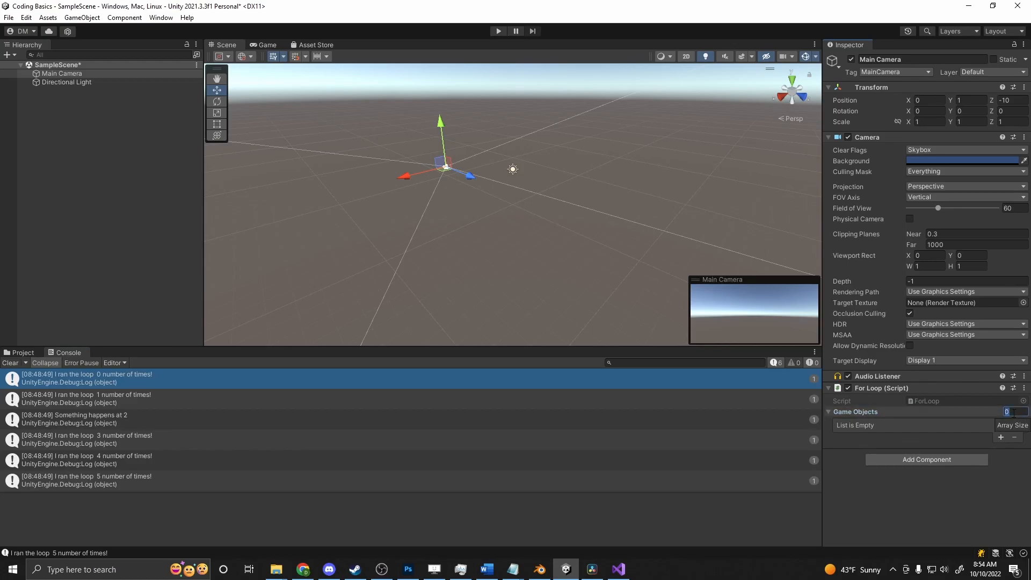
text(5)
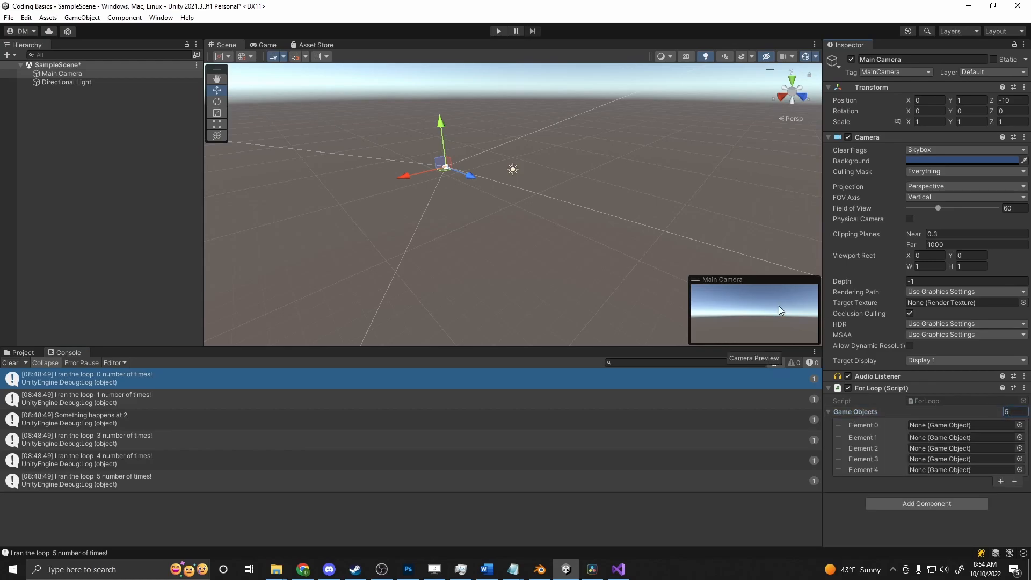
click(962, 425)
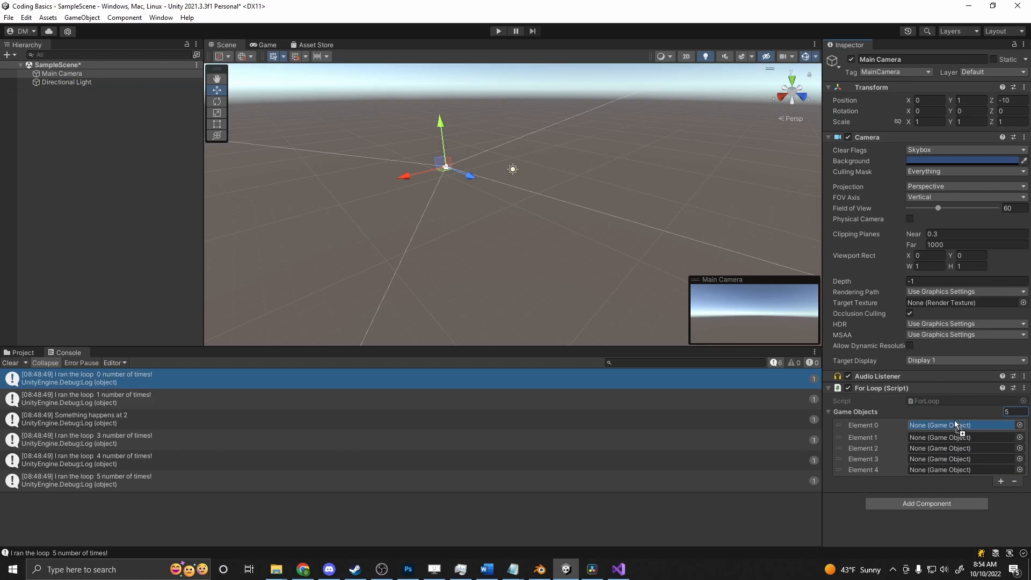
- Add a Cube to the scene, fill the remaining slots on Main Camera, and save the scene
right_click(51, 65)
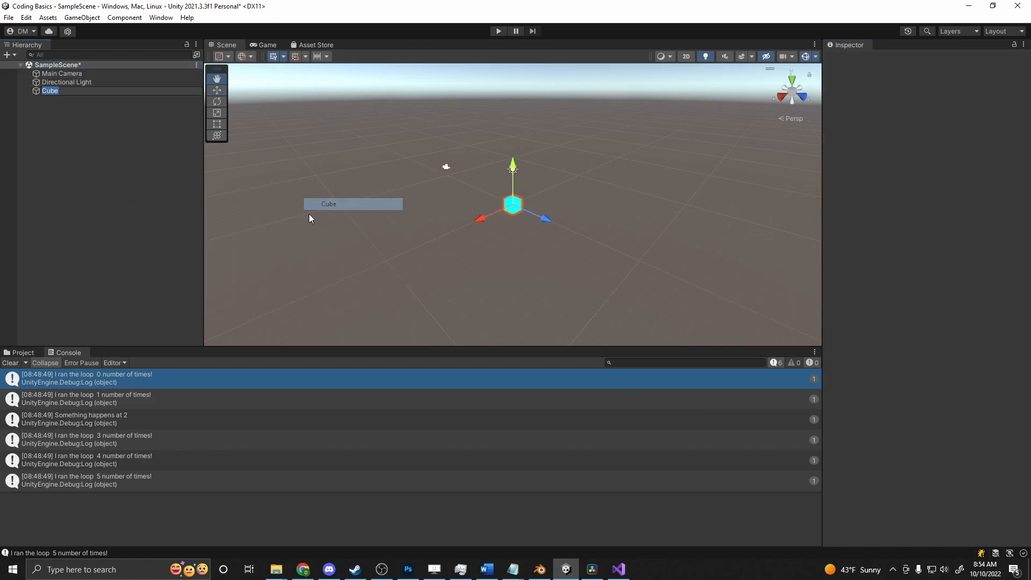
click(62, 73)
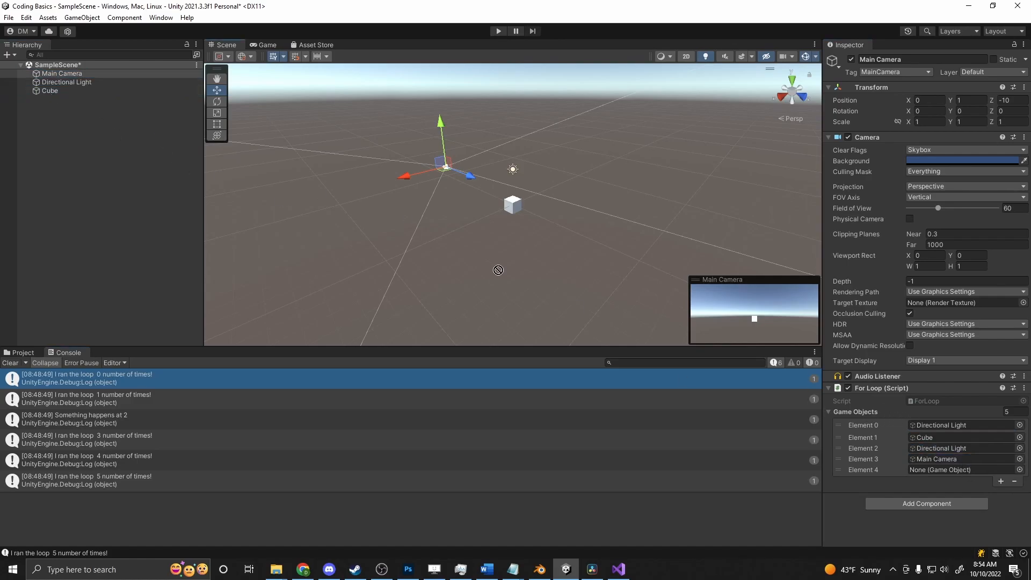
click(6, 17)
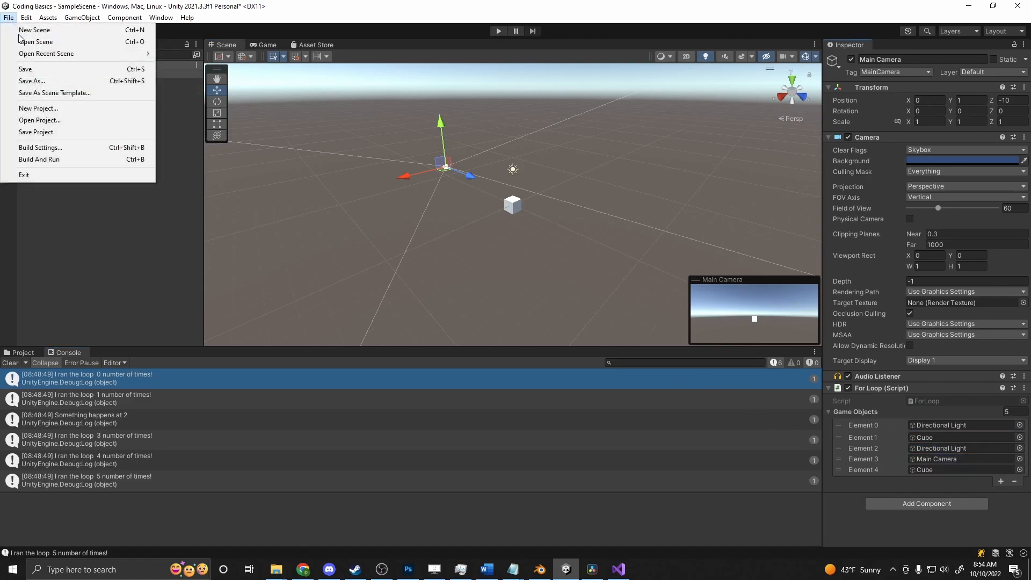
click(617, 569)
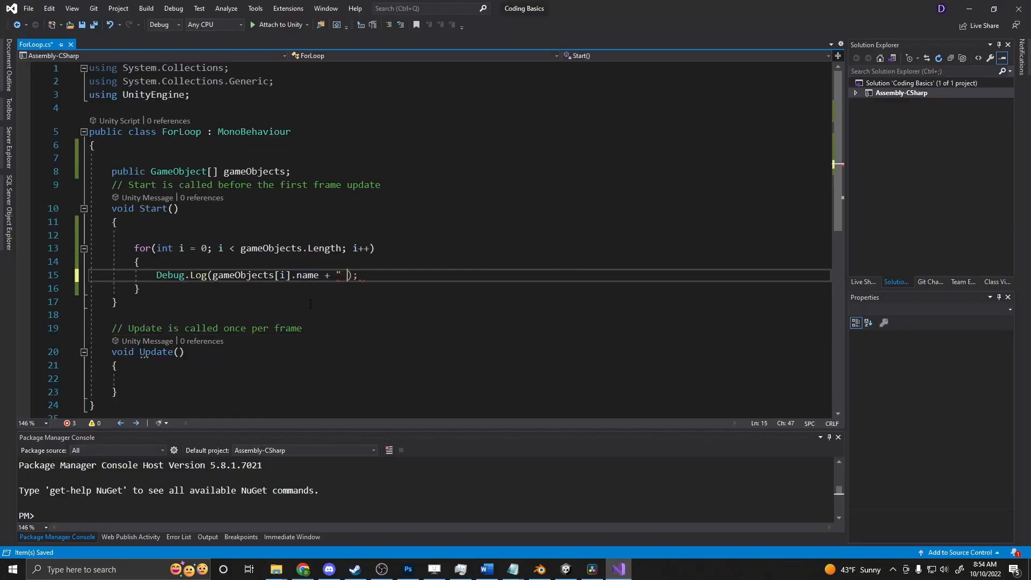
- Change the Debug.Log to gameObjects[i].name + " is at index " + i and save ForLoop.cs
text(is at index " +)
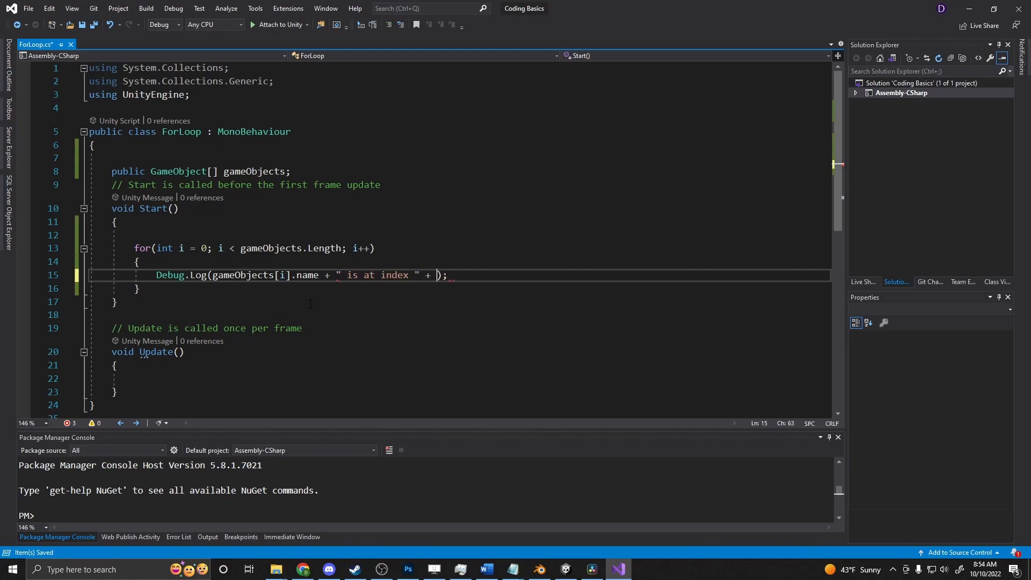
text(i)
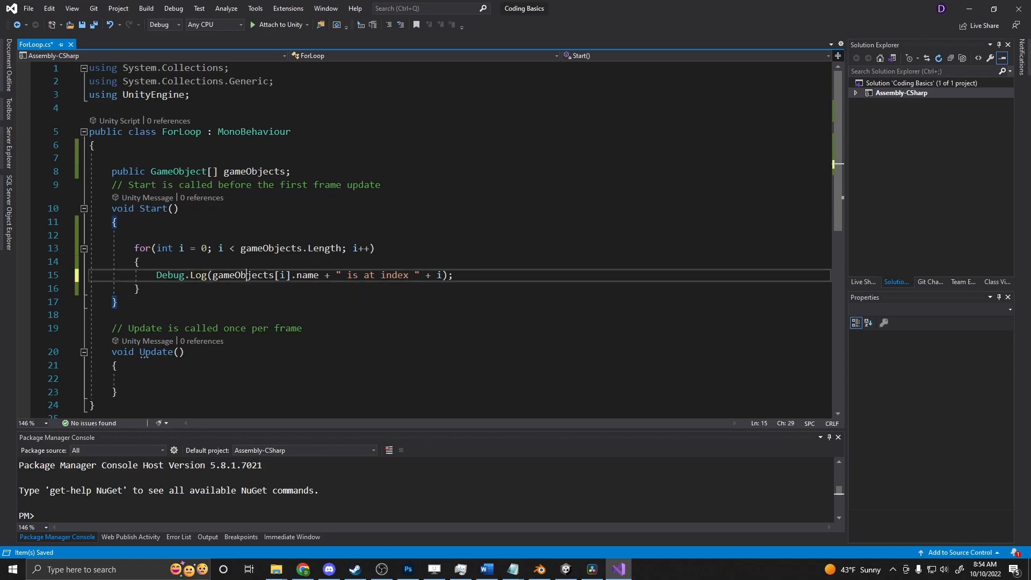
double_click(439, 275)
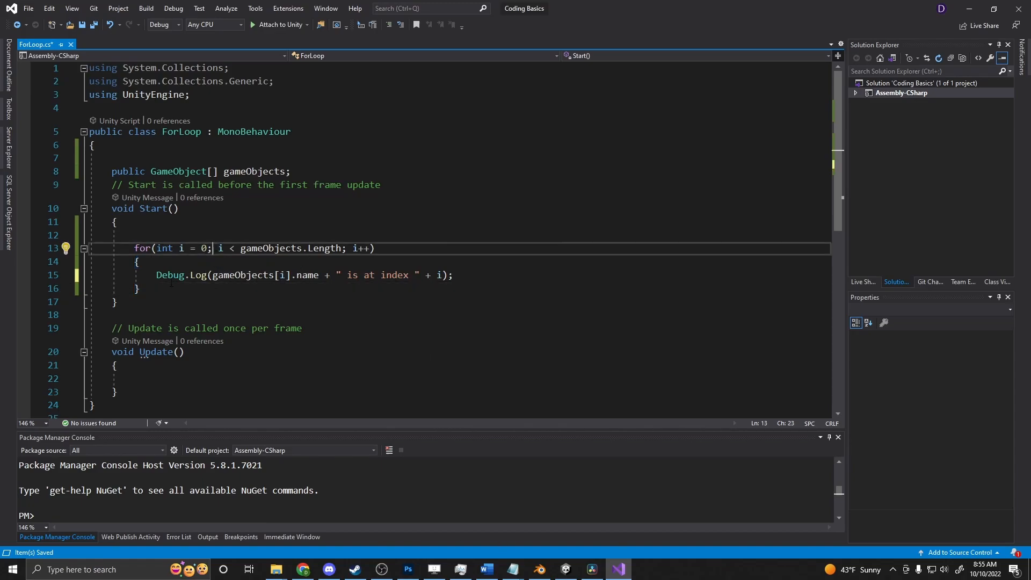
click(565, 569)
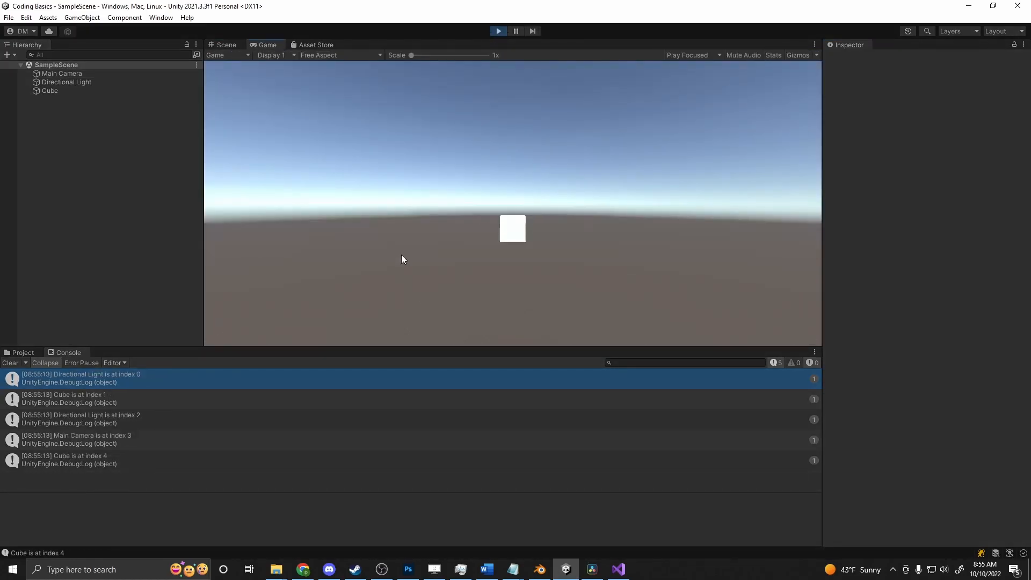
- Inspect the first log message, then select Main Camera to compare its Game Objects array slots
click(75, 378)
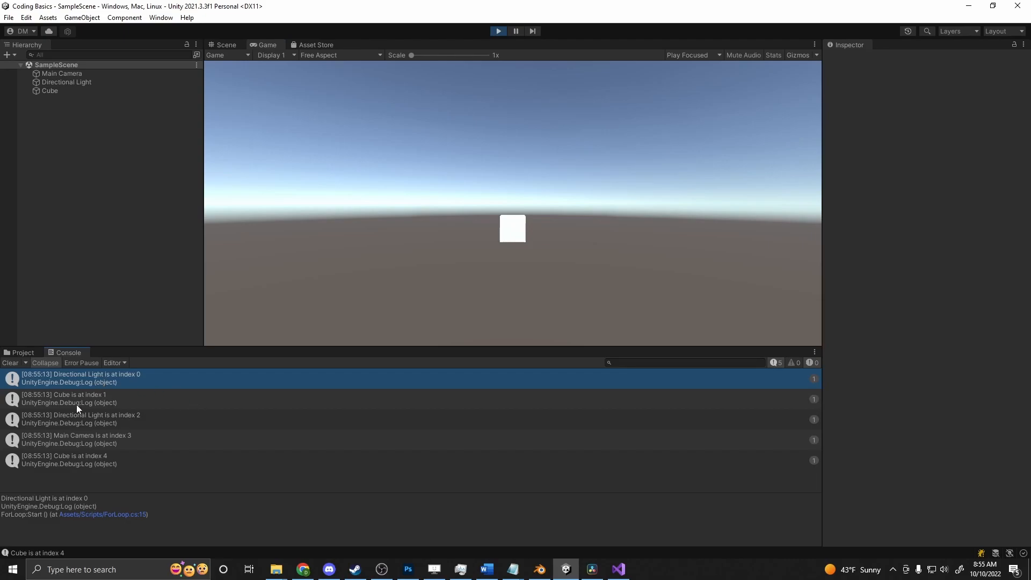
click(62, 73)
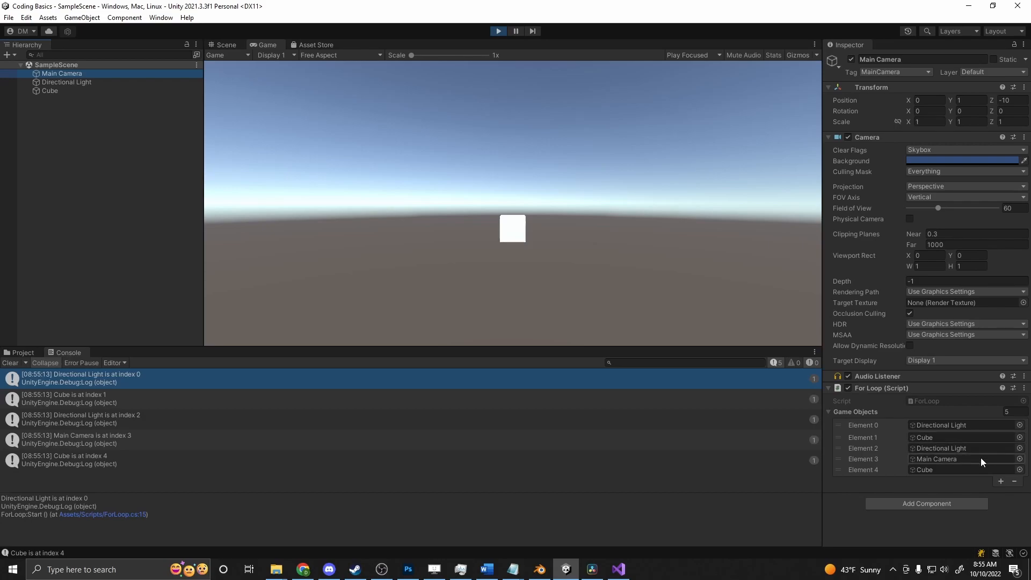
mouse_move(982, 473)
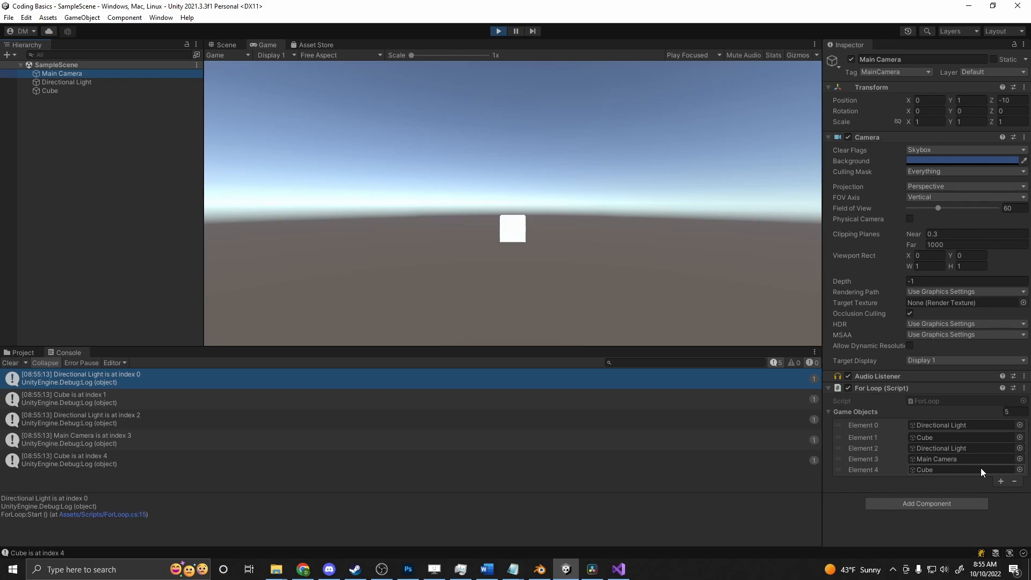
mouse_move(386, 401)
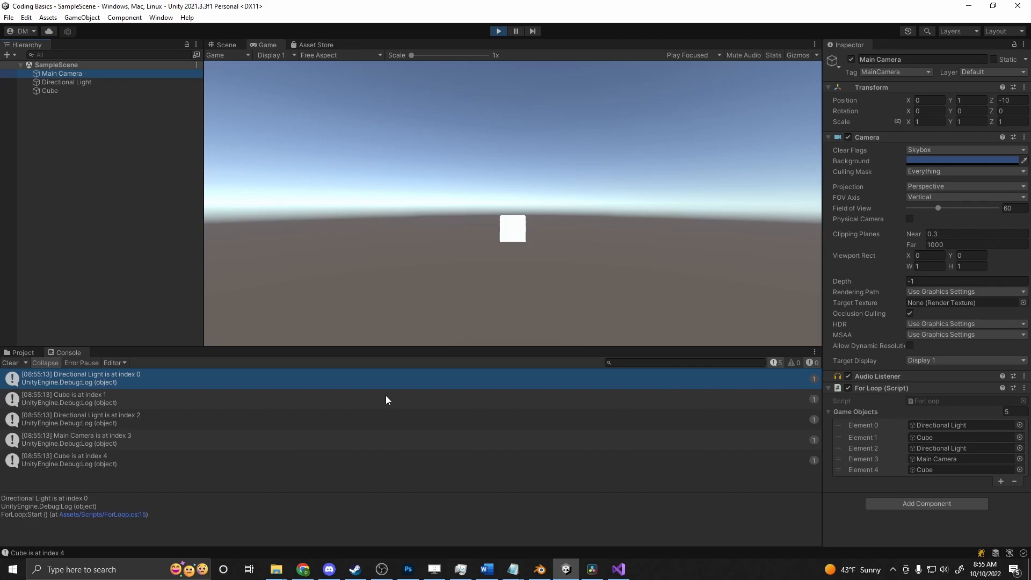
mouse_move(390, 362)
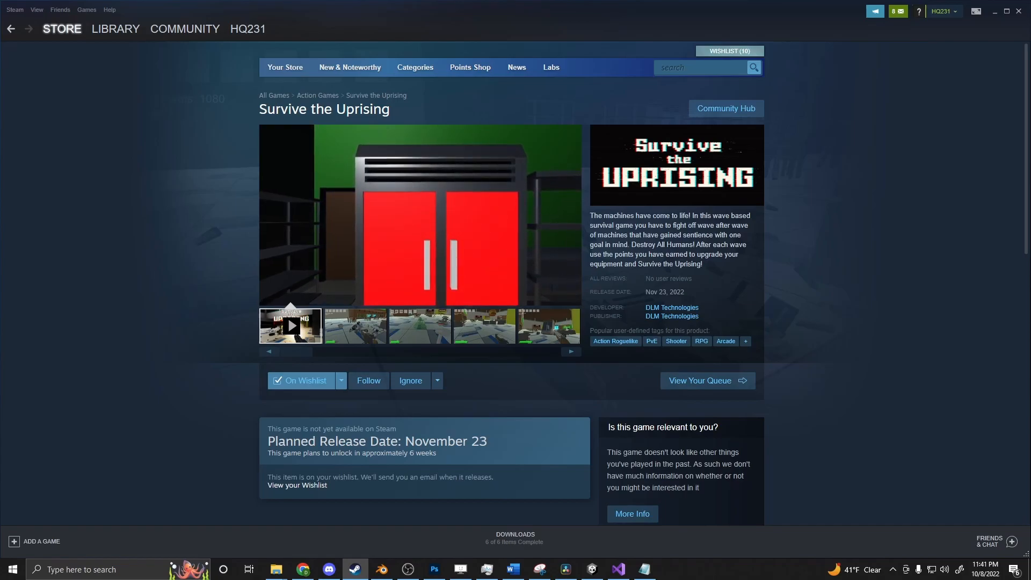
- Play the Survive the Uprising trailer from its Steam store page thumbnail
click(290, 327)
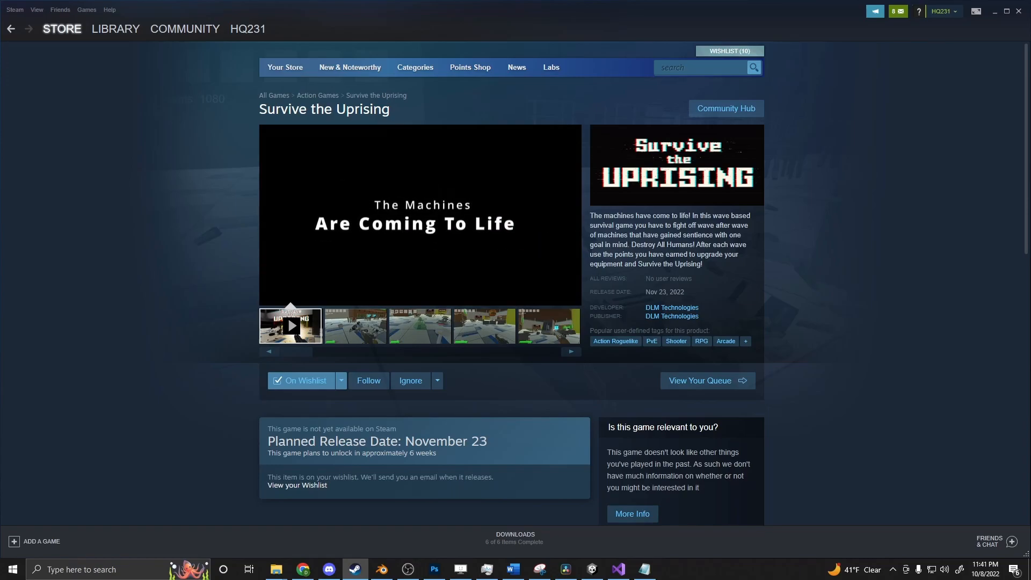
click(290, 326)
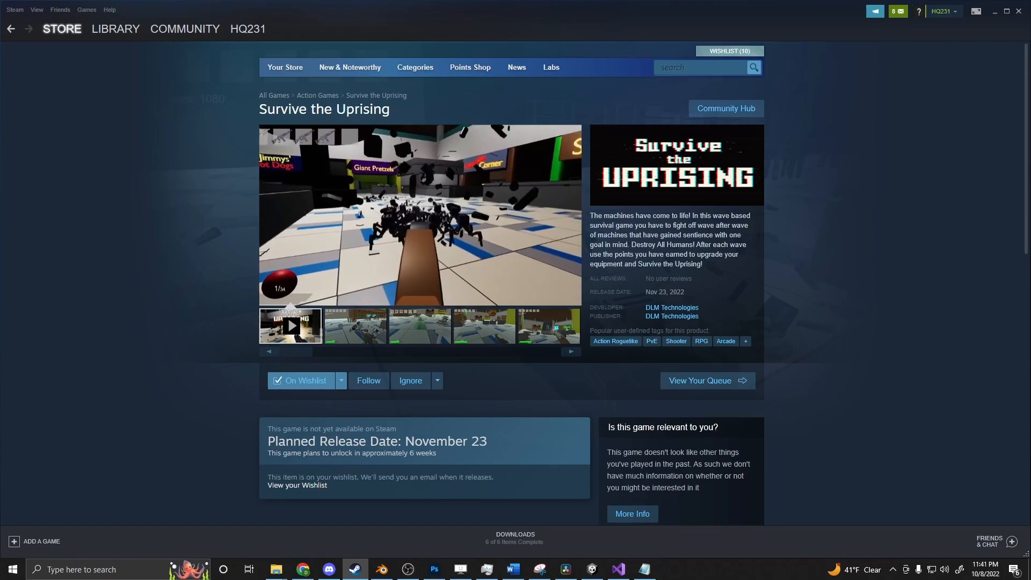